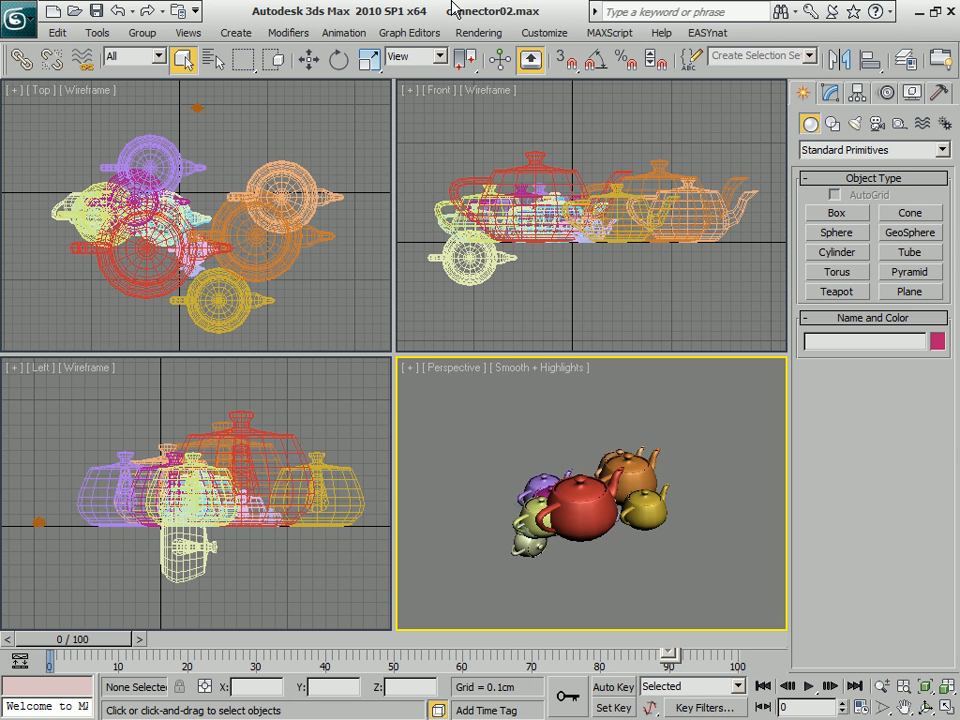
mouse_move(748, 540)
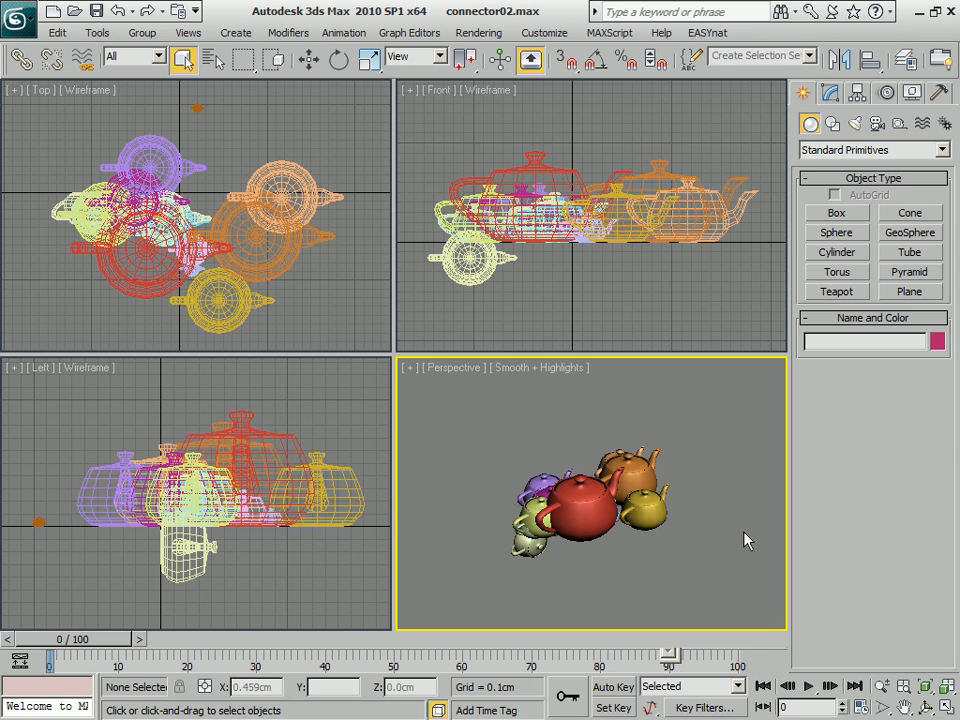
mouse_move(788, 600)
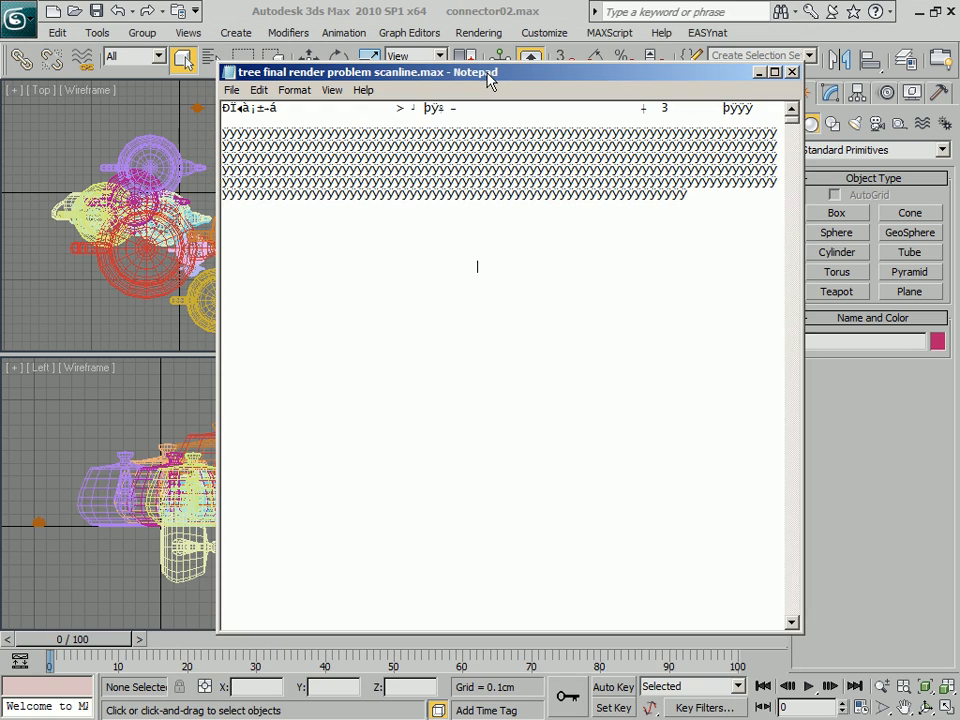
mouse_move(778, 122)
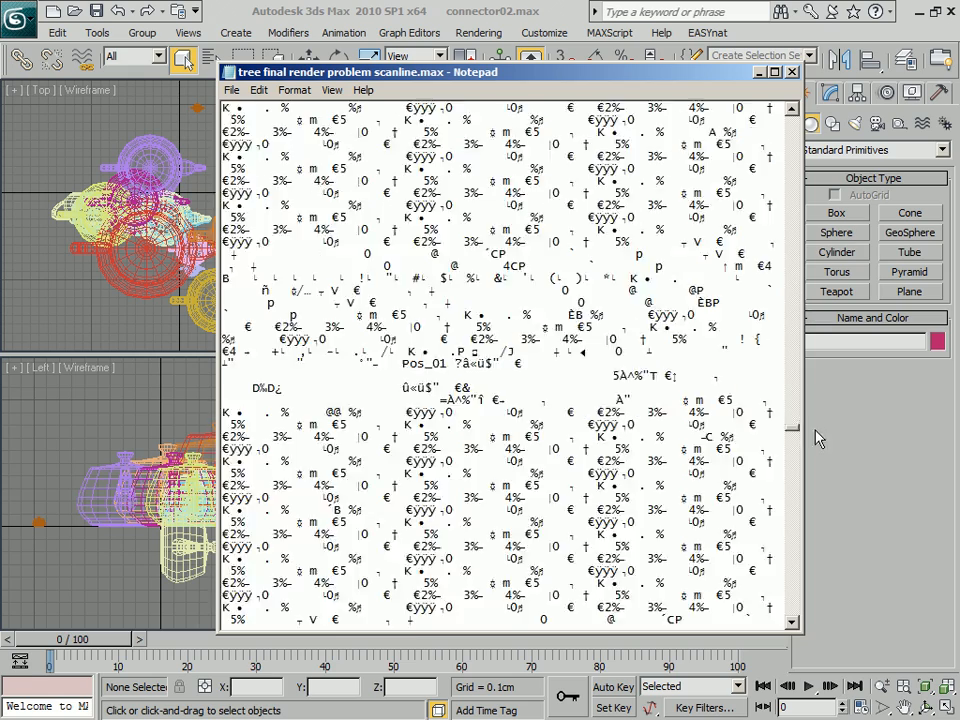
Close the raw .max scene file in Notepad and return to the teapot scene.
scroll("up", 3)
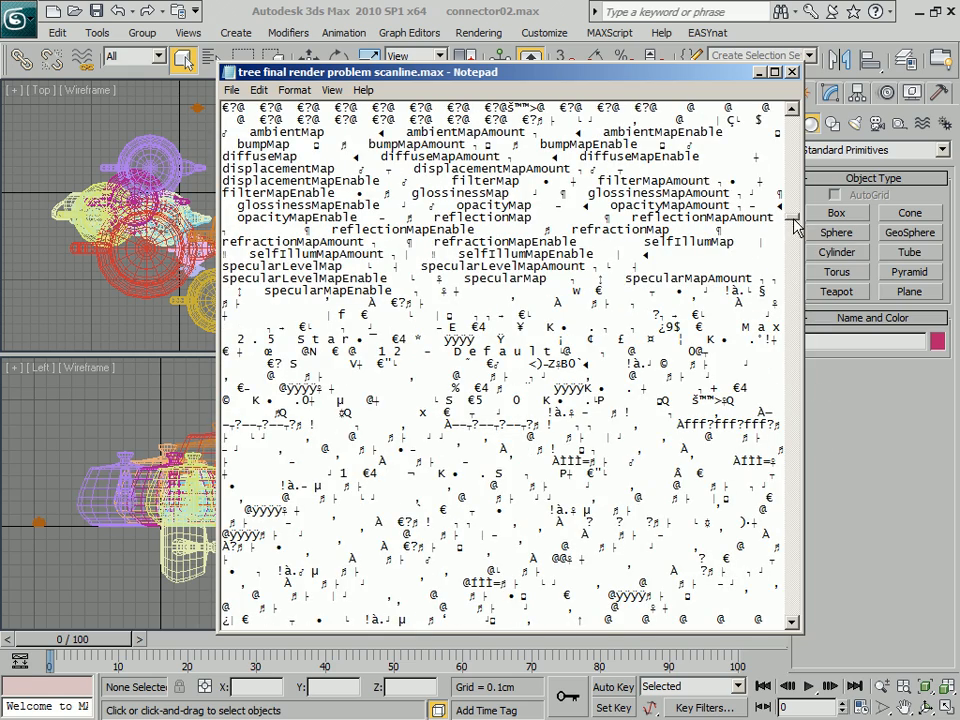
mouse_move(784, 182)
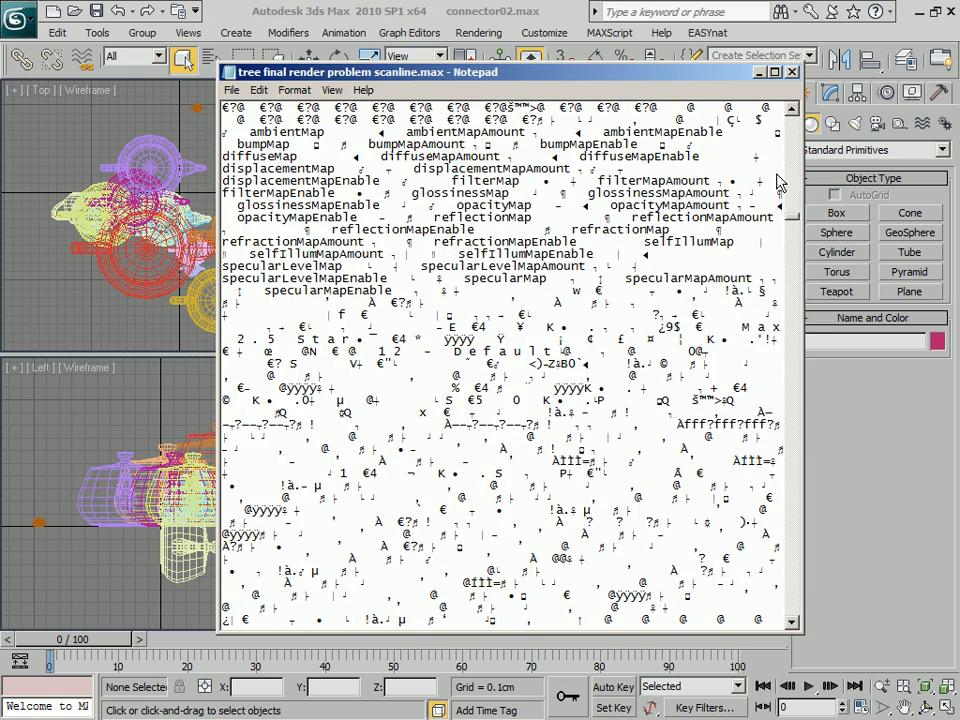
scroll("down", 3)
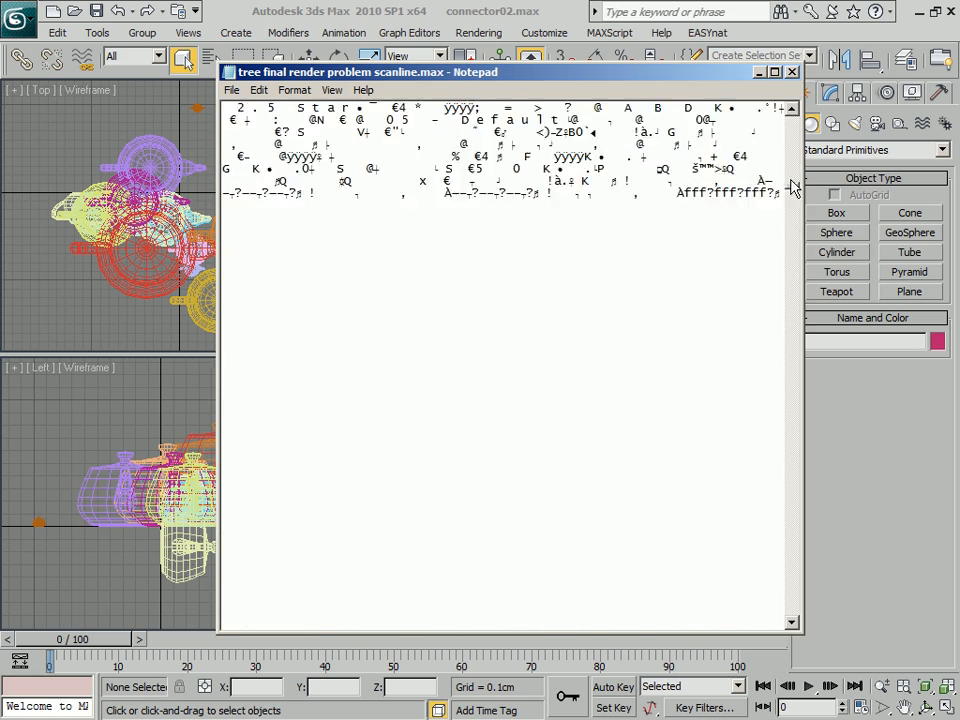
left_click(792, 72)
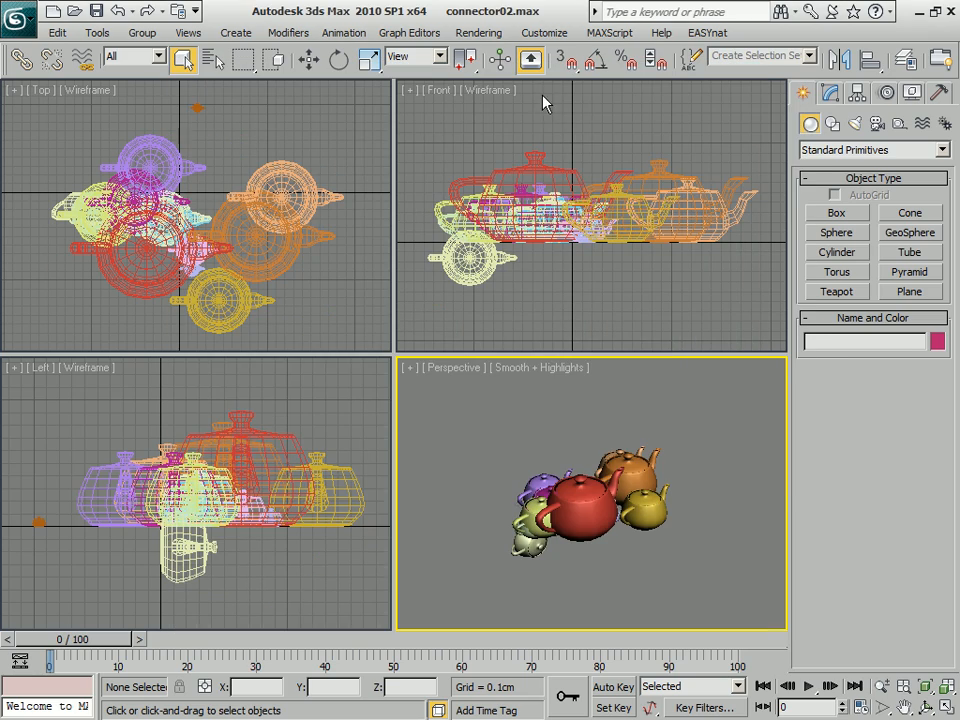
mouse_move(258, 8)
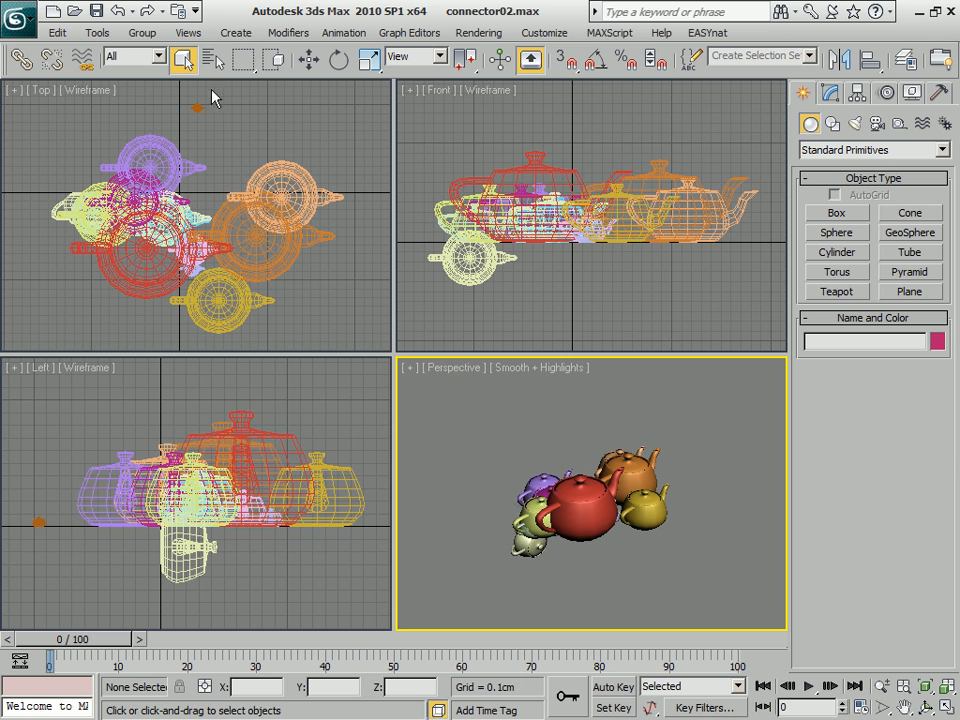
mouse_move(676, 578)
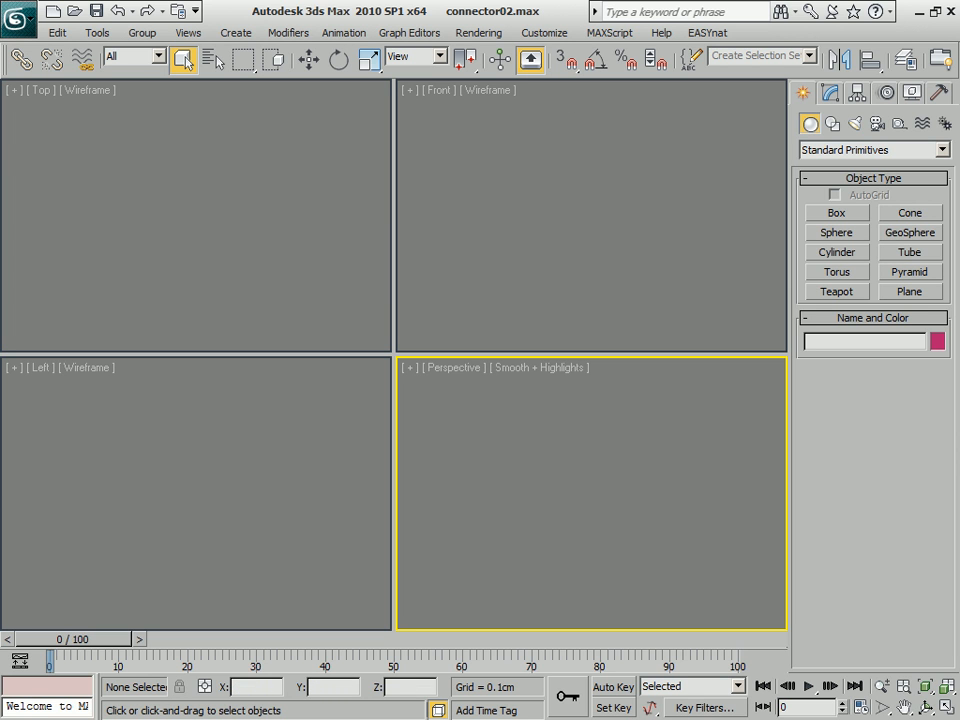
Reset the scene to a fresh Untitled file, confirming the reset.
left_click(16, 12)
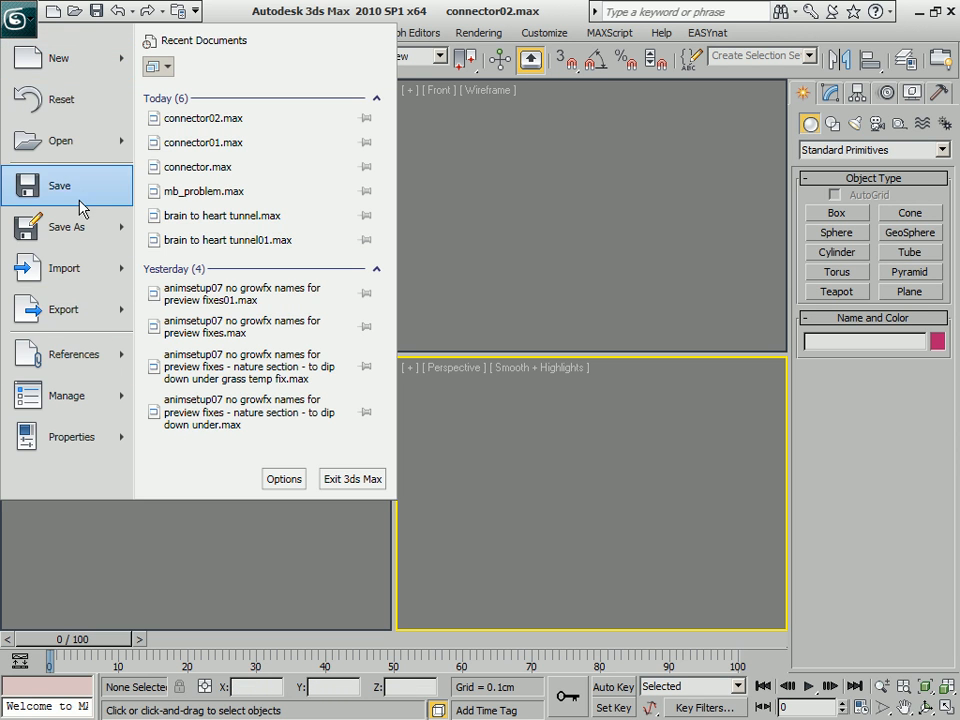
left_click(60, 100)
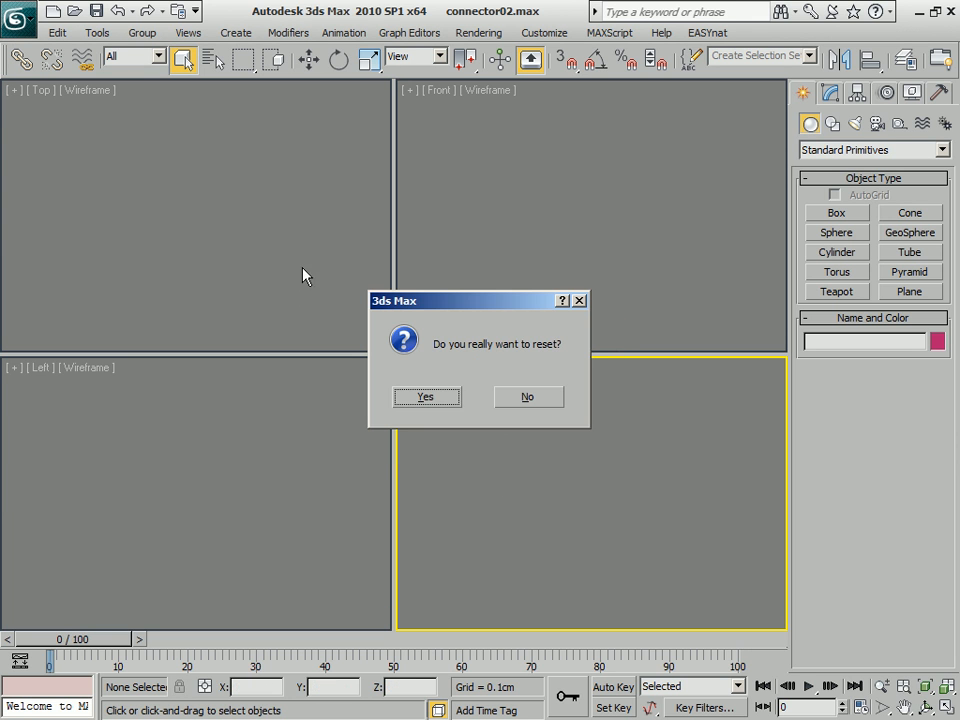
left_click(424, 396)
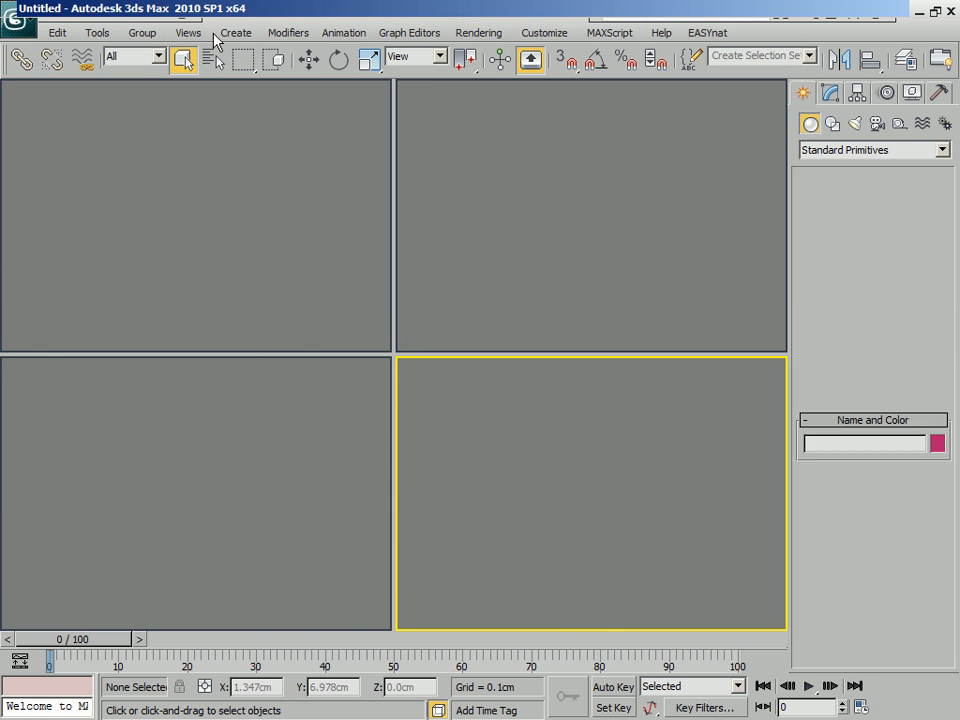
Merge the sixteen Teapot objects from connector02.max in the temp folder into the scene.
left_click(16, 12)
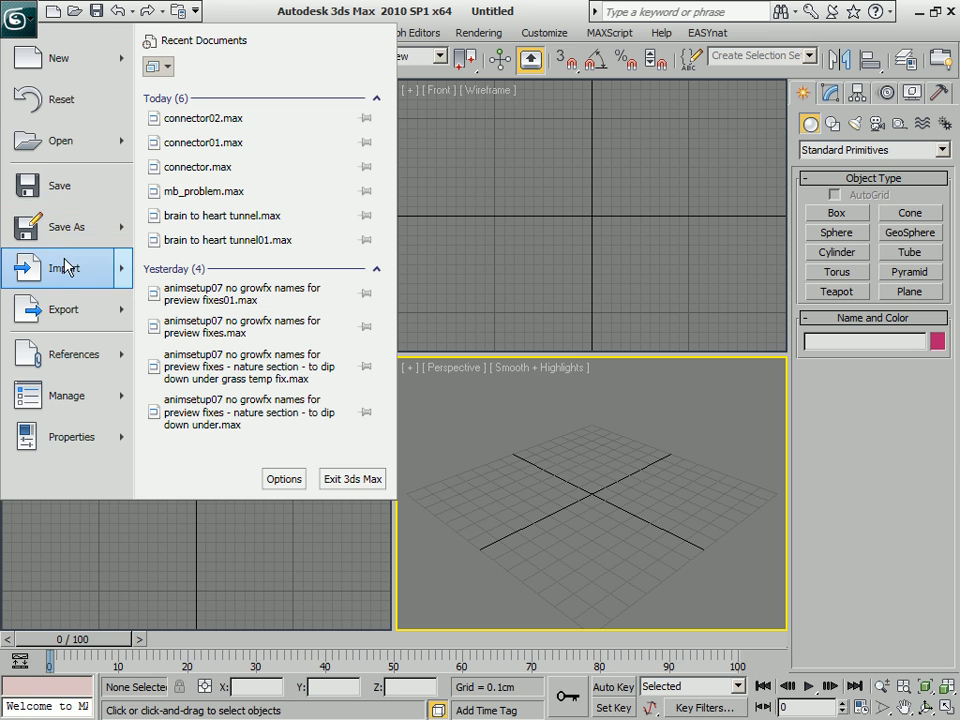
mouse_move(126, 270)
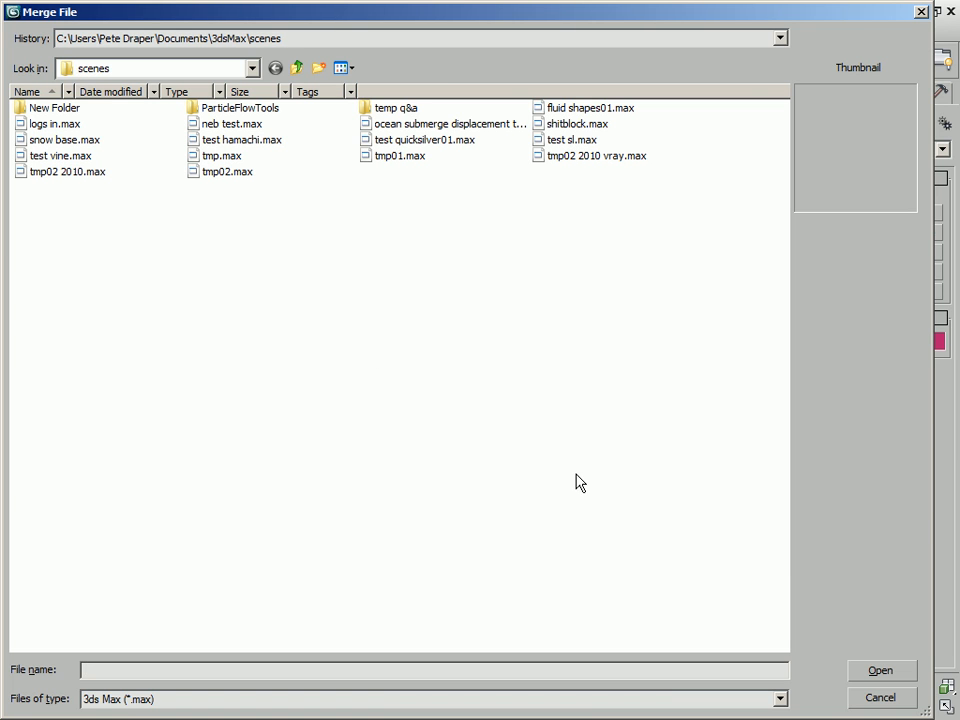
double_click(396, 108)
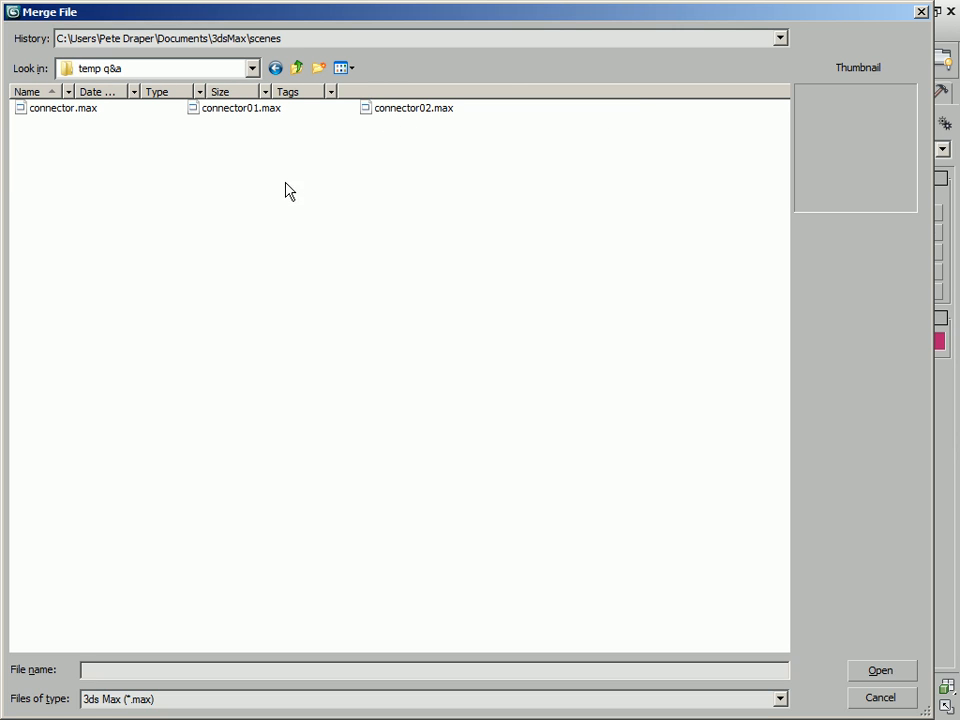
mouse_move(368, 124)
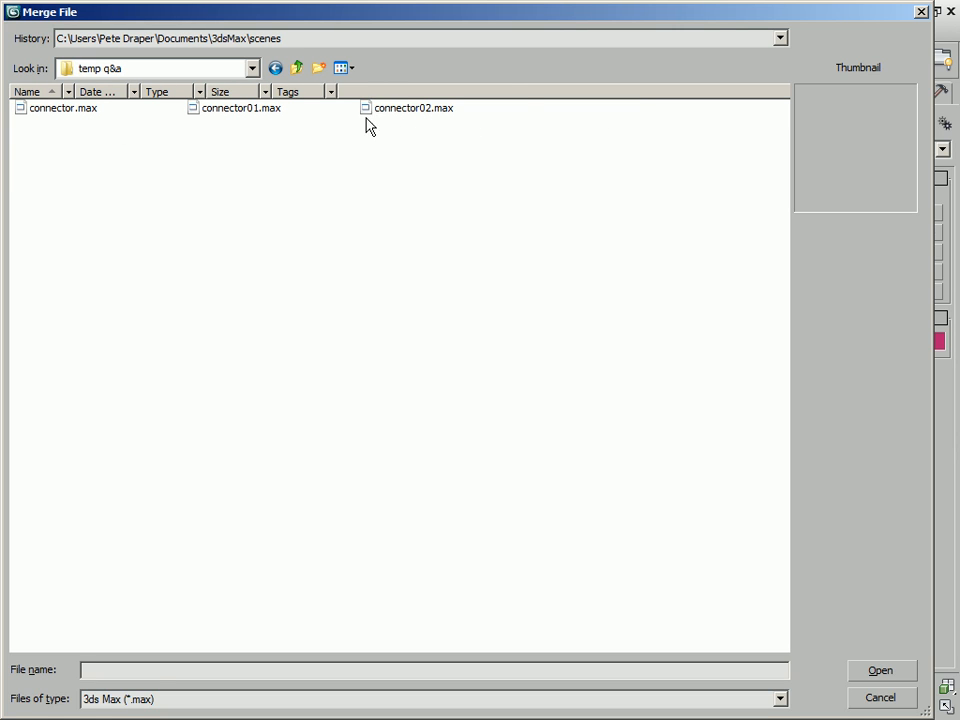
left_click(414, 108)
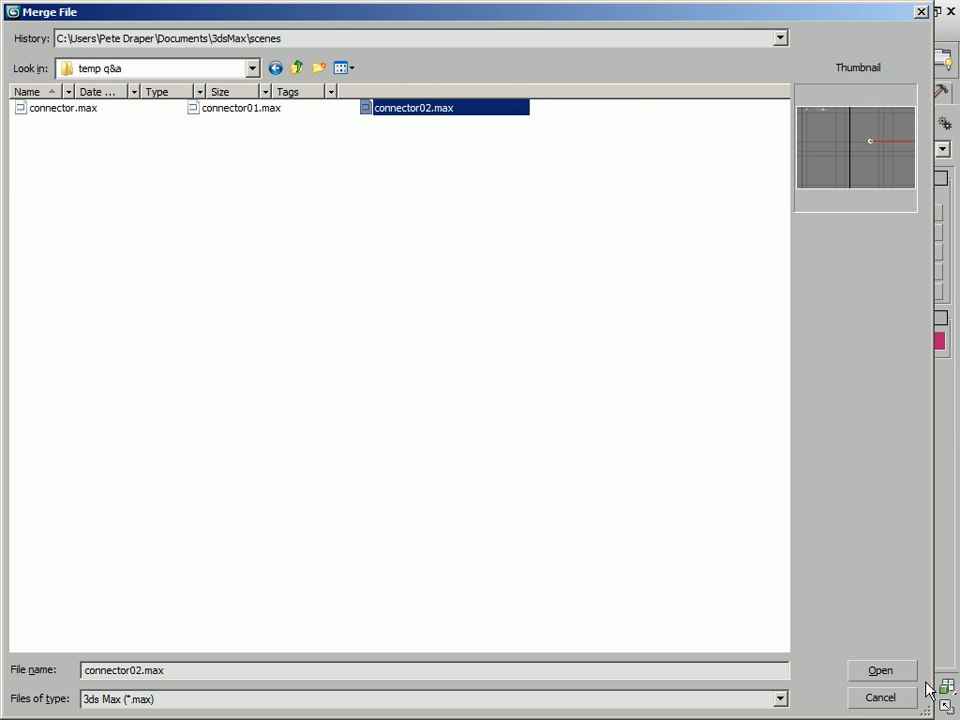
mouse_move(330, 156)
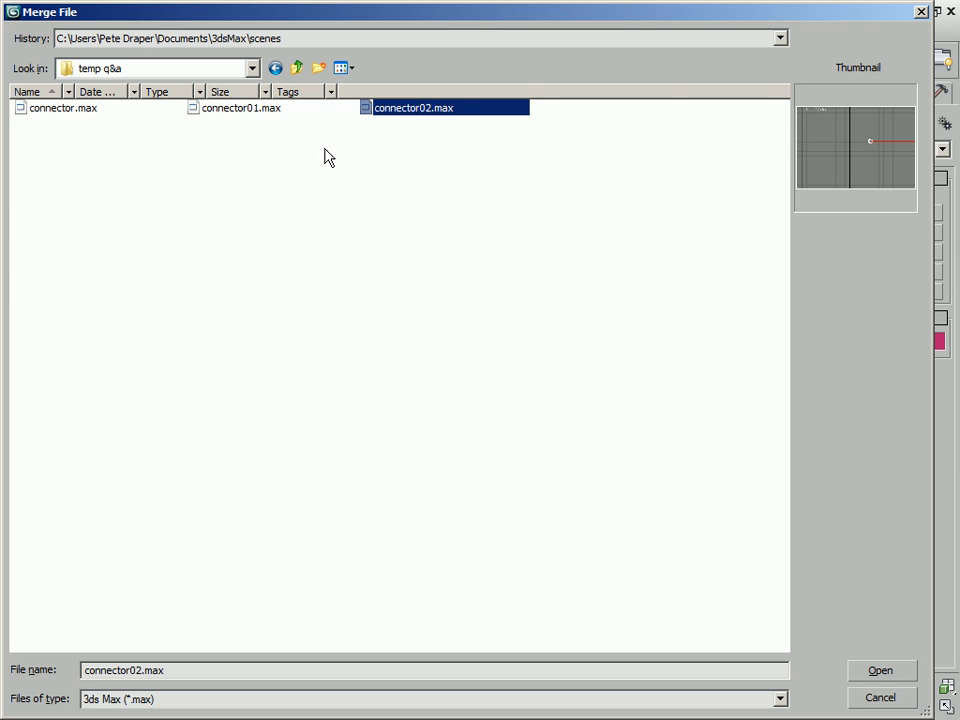
left_click(240, 108)
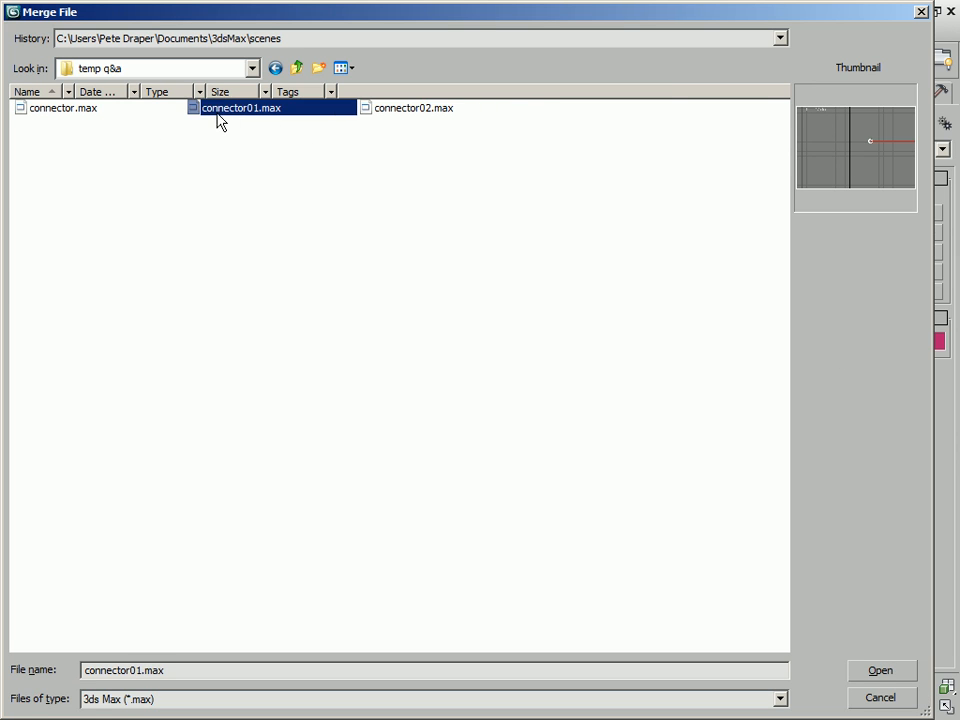
left_click(412, 108)
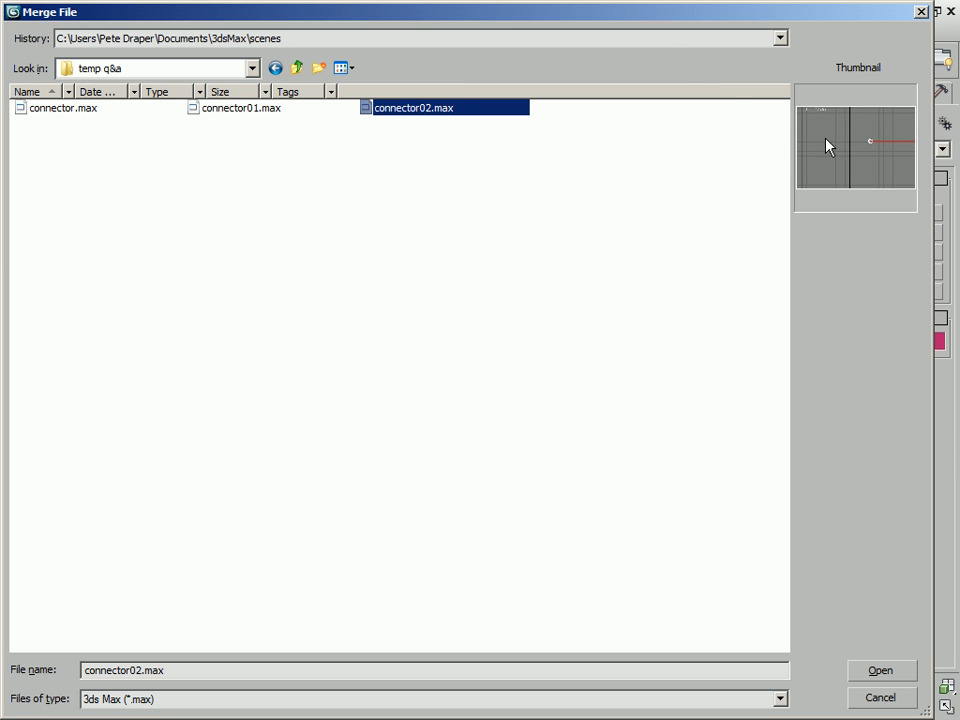
mouse_move(520, 152)
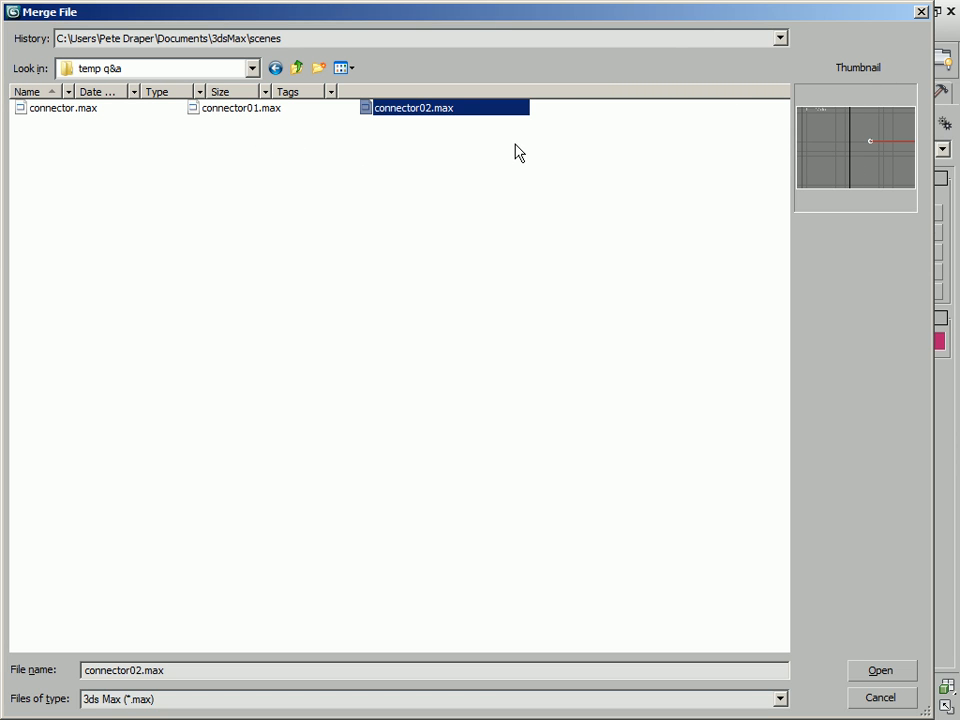
mouse_move(500, 130)
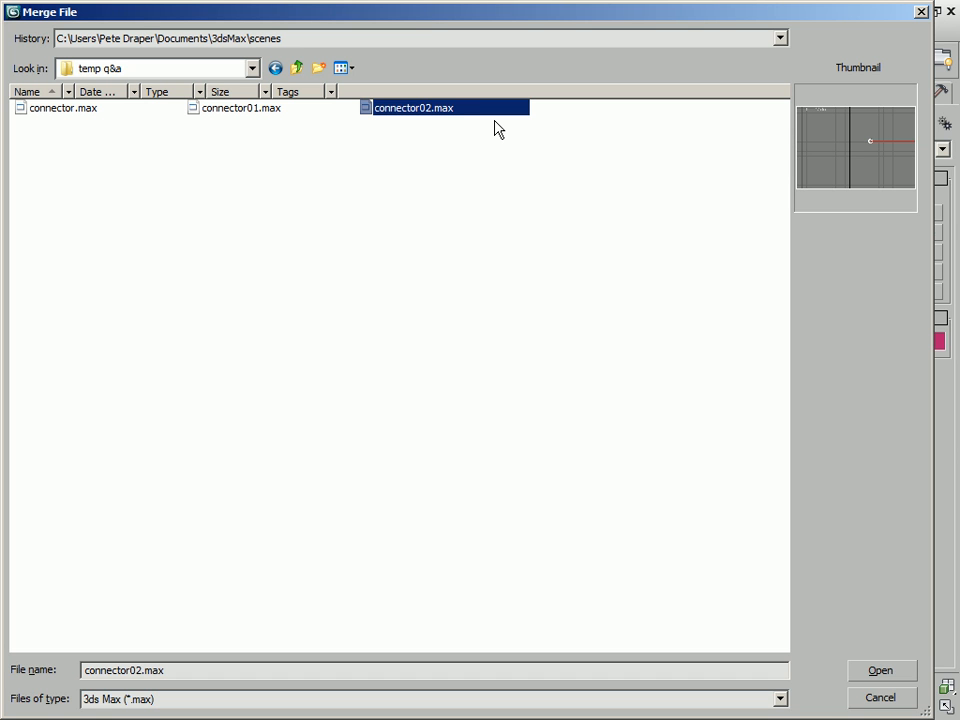
mouse_move(780, 624)
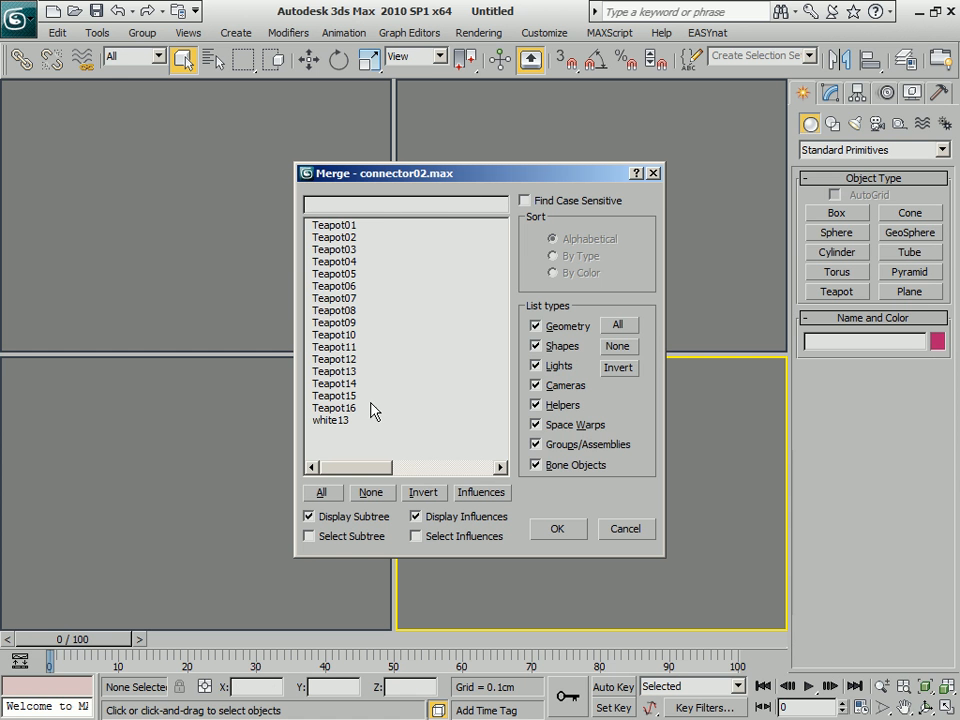
left_click(320, 492)
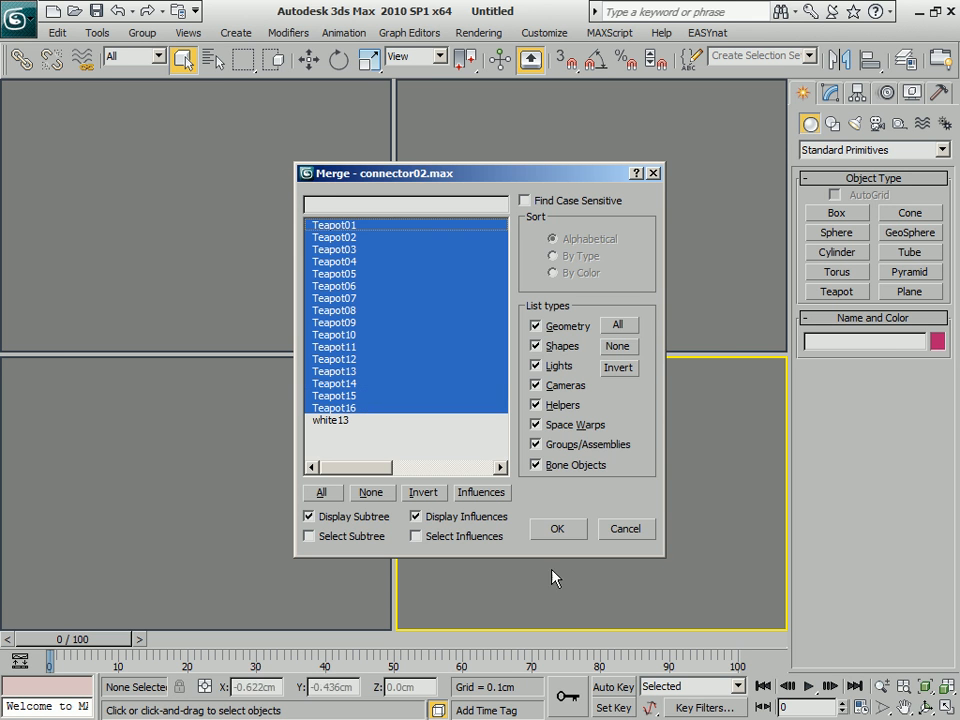
left_click(556, 528)
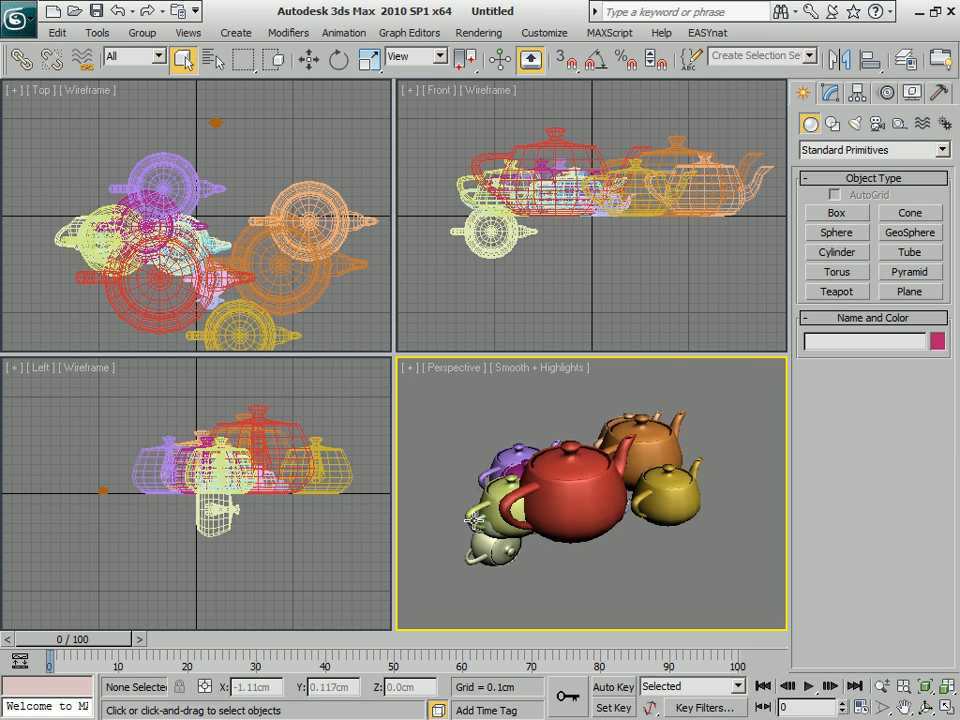
mouse_move(216, 244)
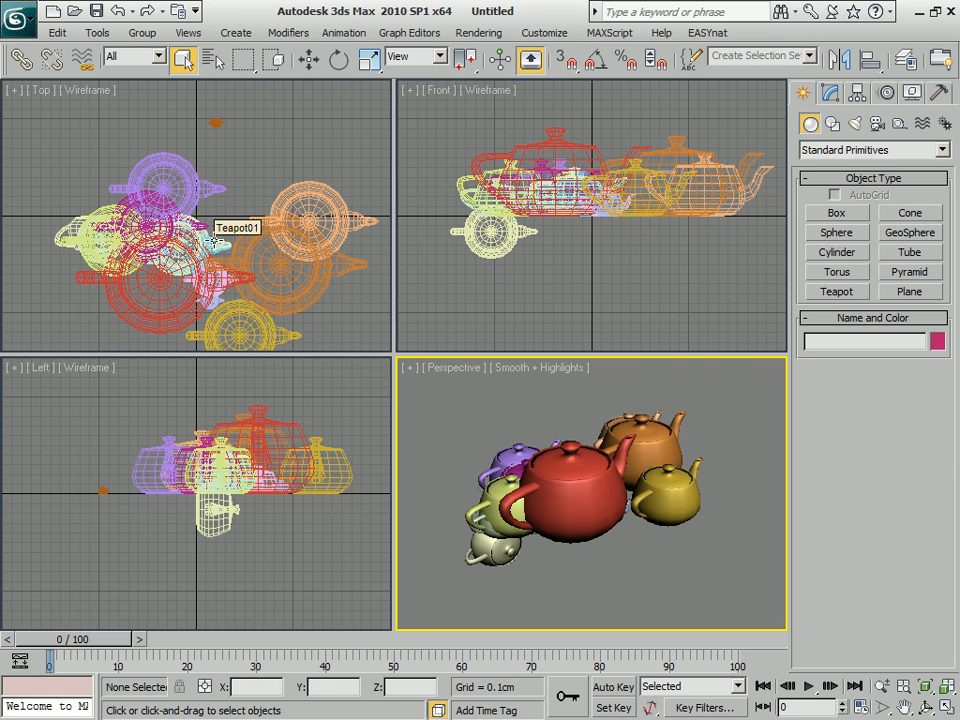
Review the System Unit Setup and Units Setup dialogs and cancel both unchanged.
left_click(544, 32)
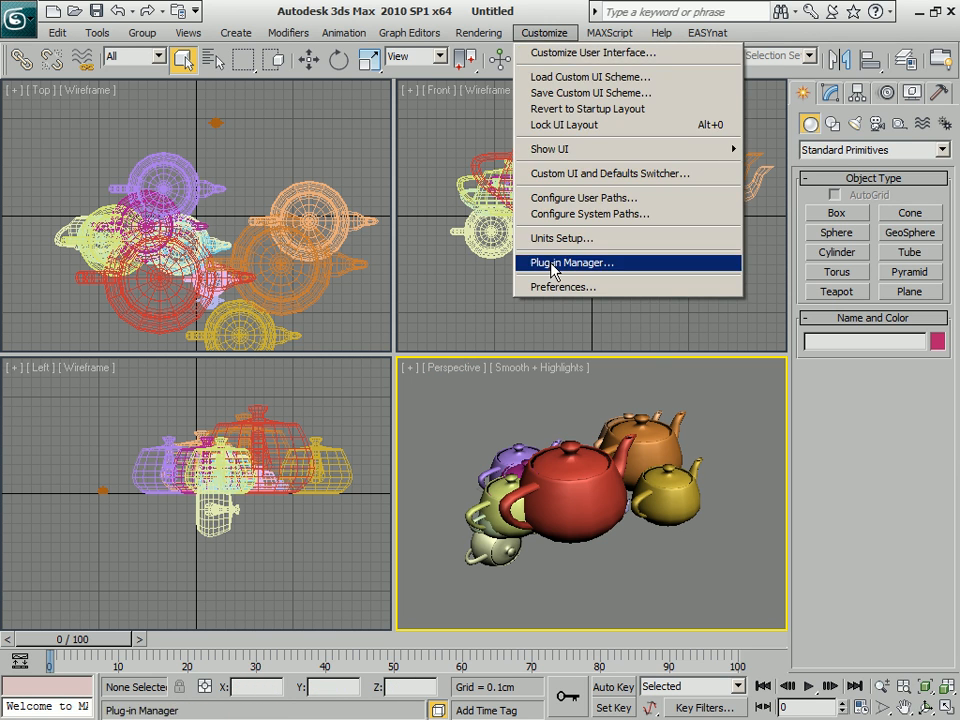
left_click(560, 238)
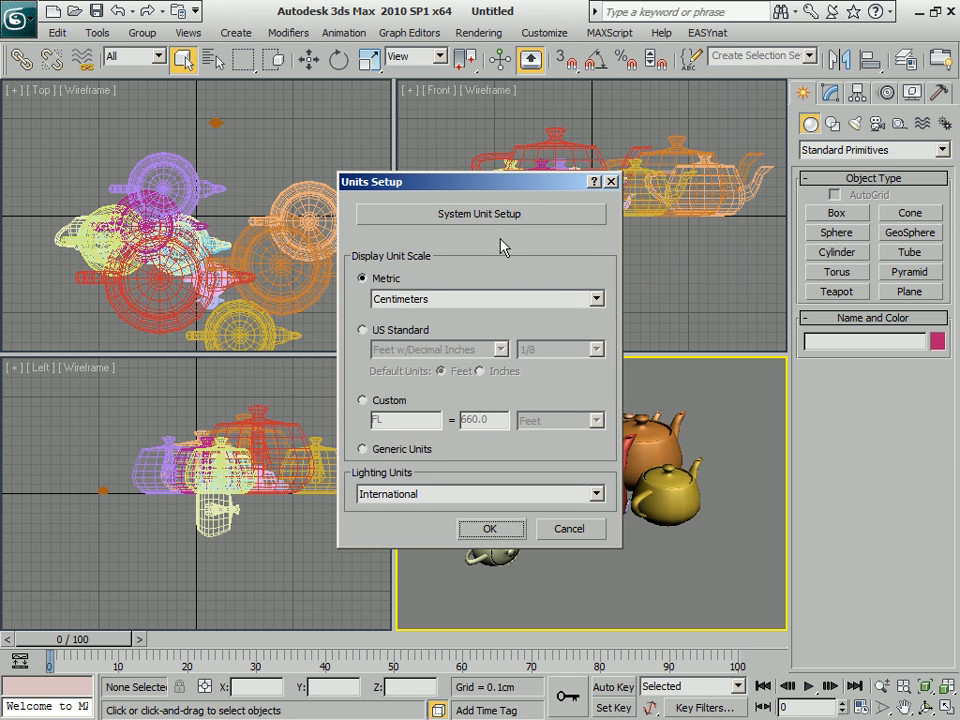
left_click(480, 212)
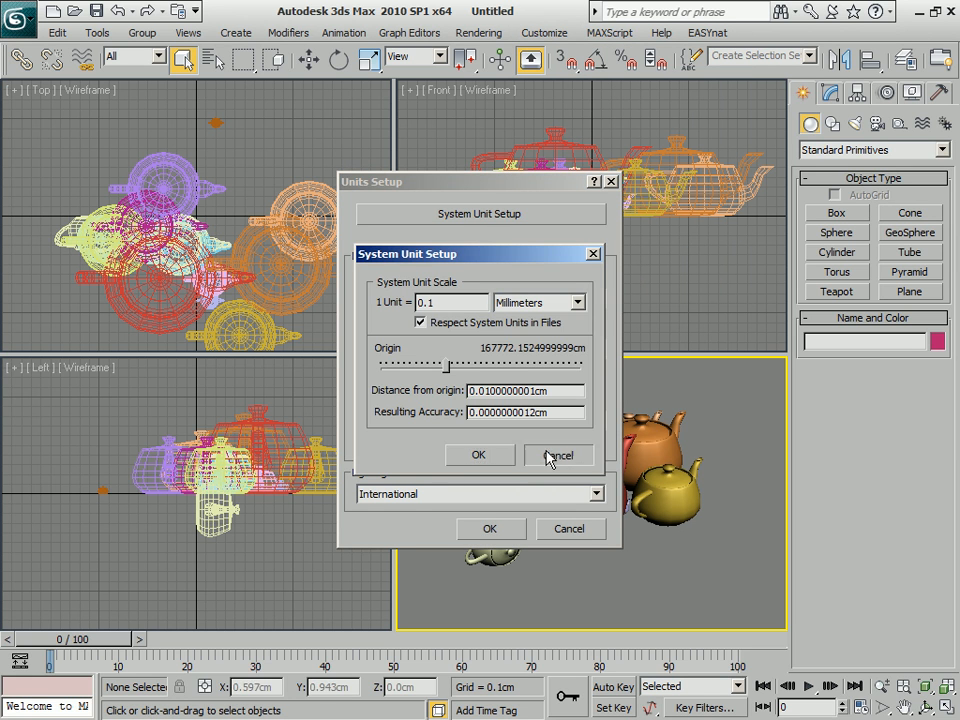
left_click(558, 456)
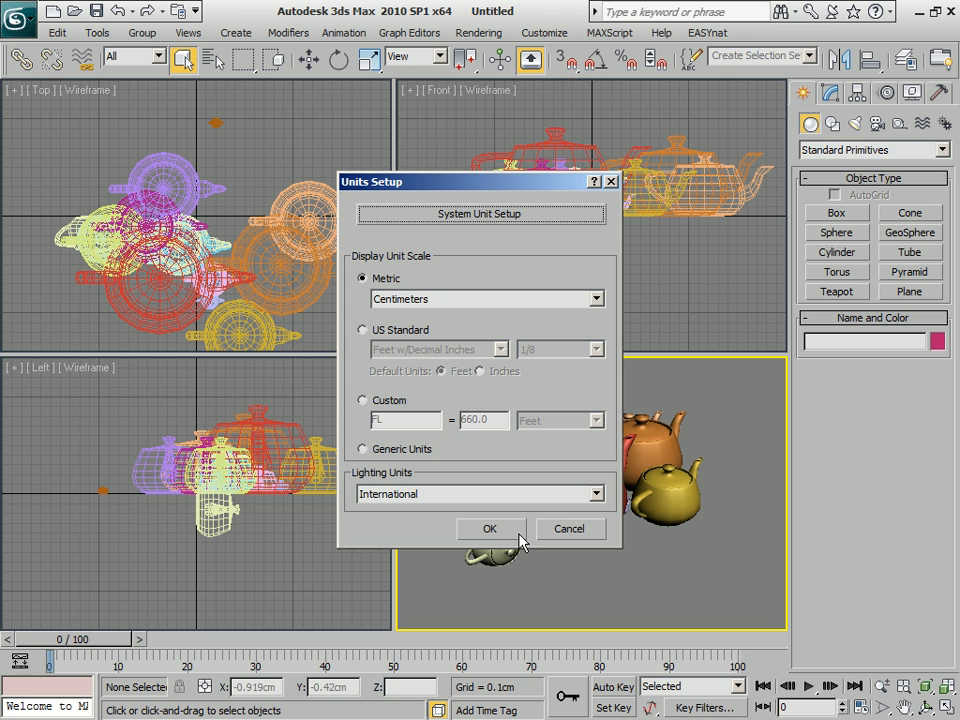
mouse_move(548, 548)
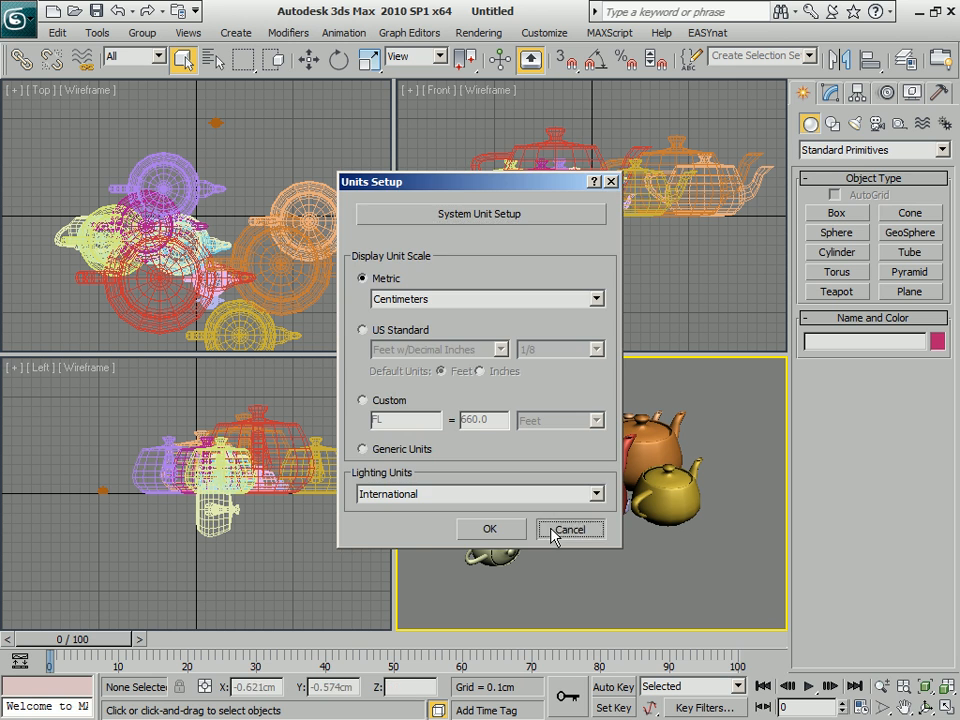
left_click(570, 528)
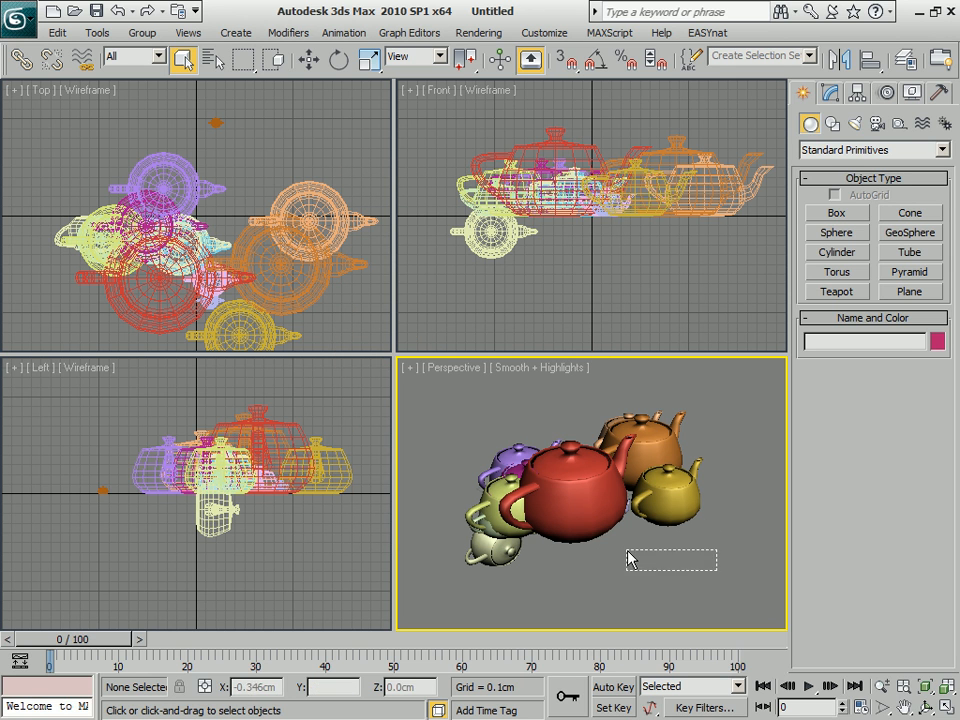
Merge the external scene's sixteen objects, replacing the teapots, and activate the Perspective view.
left_click(18, 12)
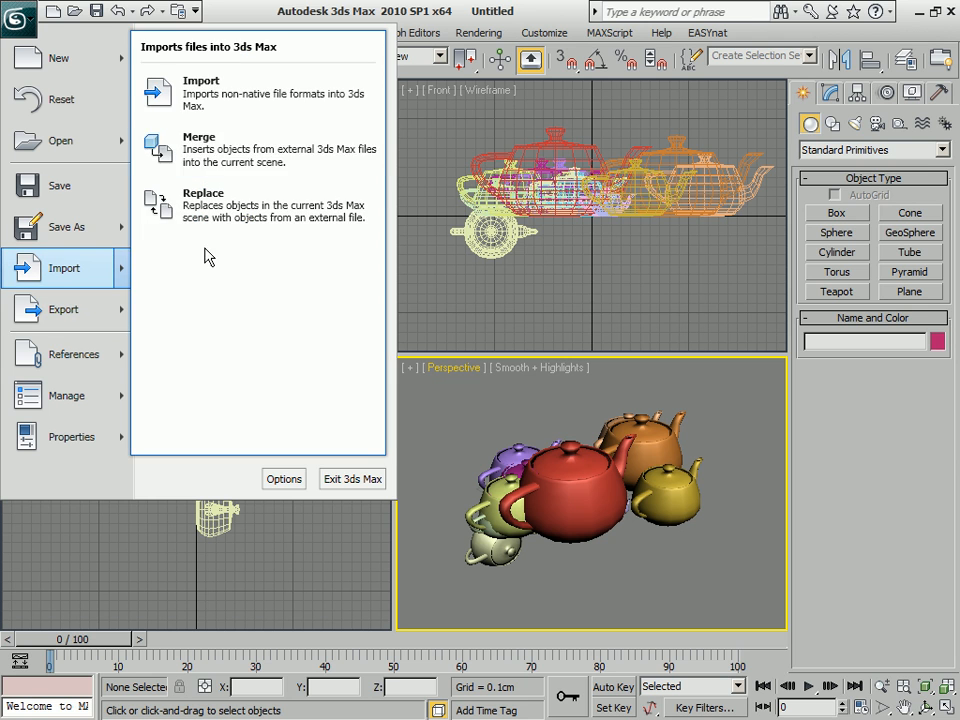
left_click(200, 148)
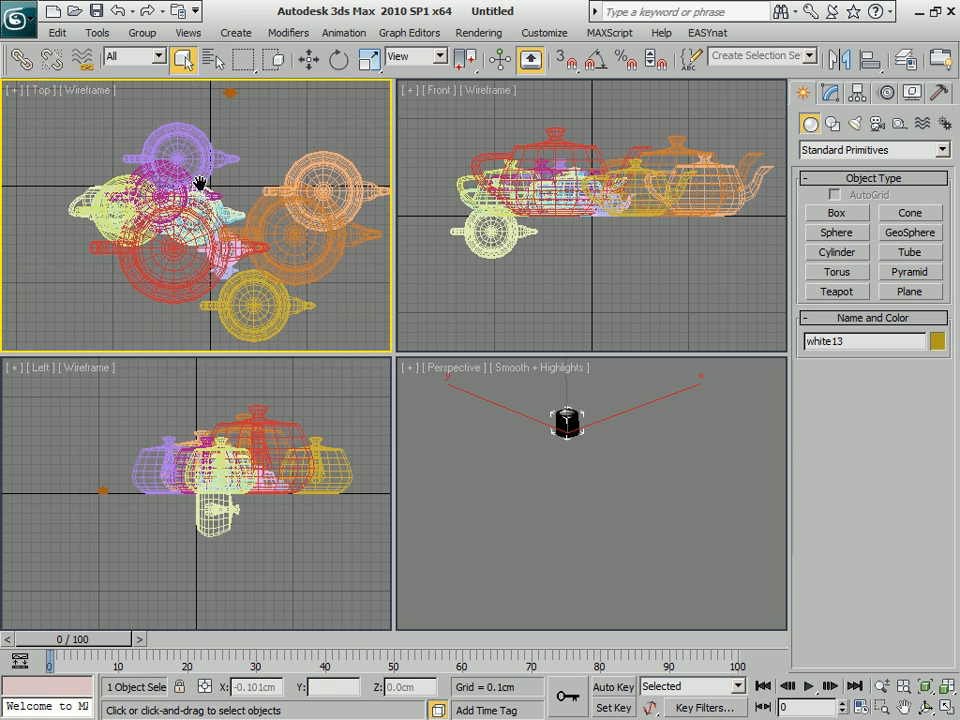
left_click(836, 252)
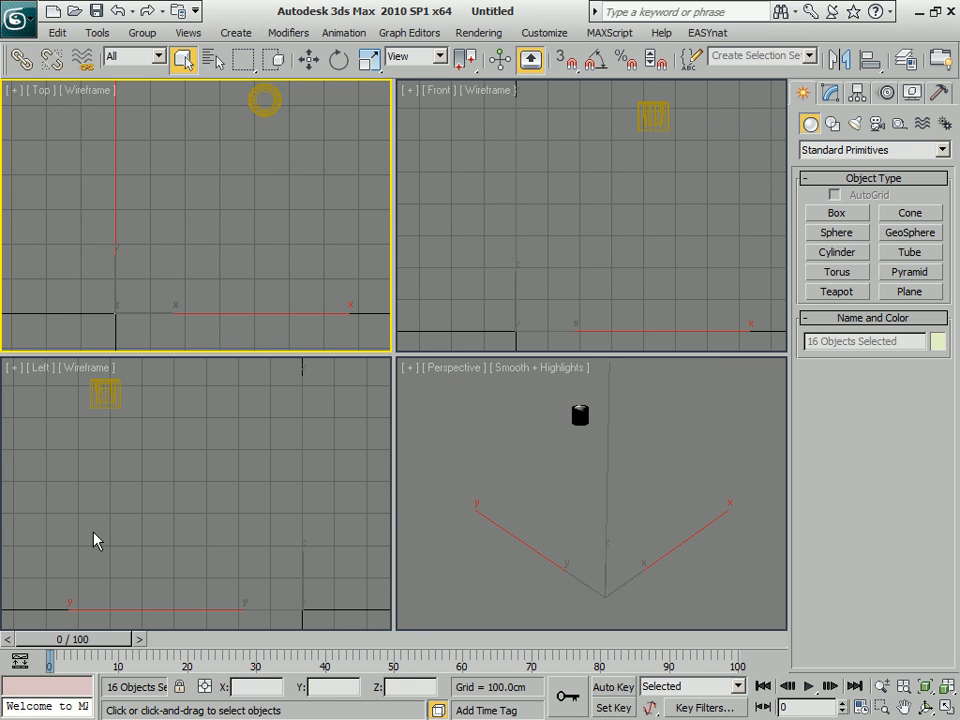
mouse_move(212, 252)
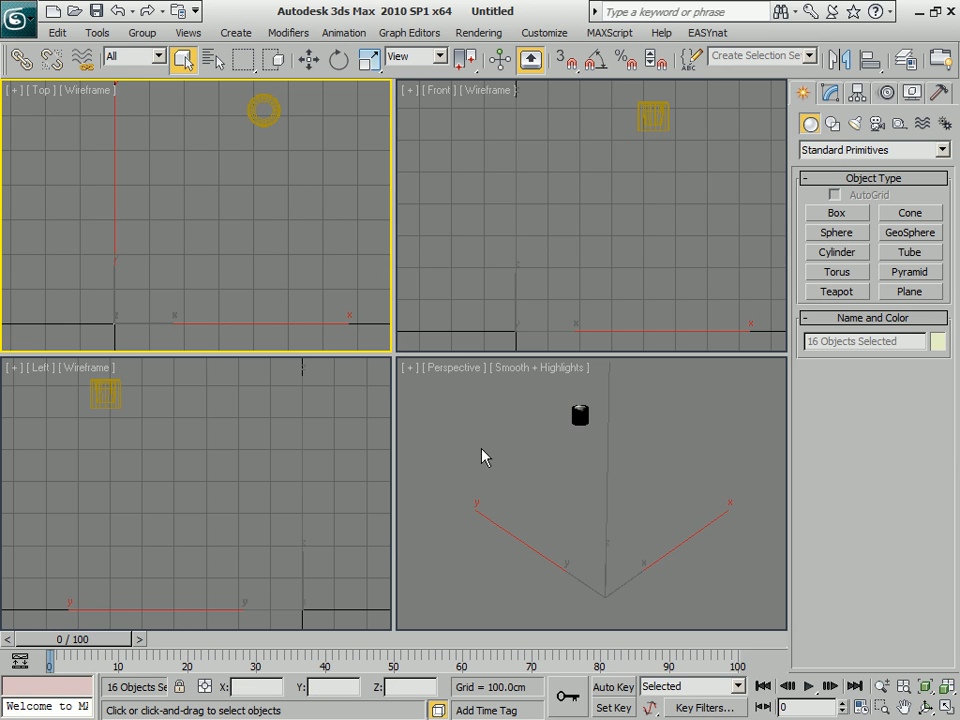
left_click(484, 396)
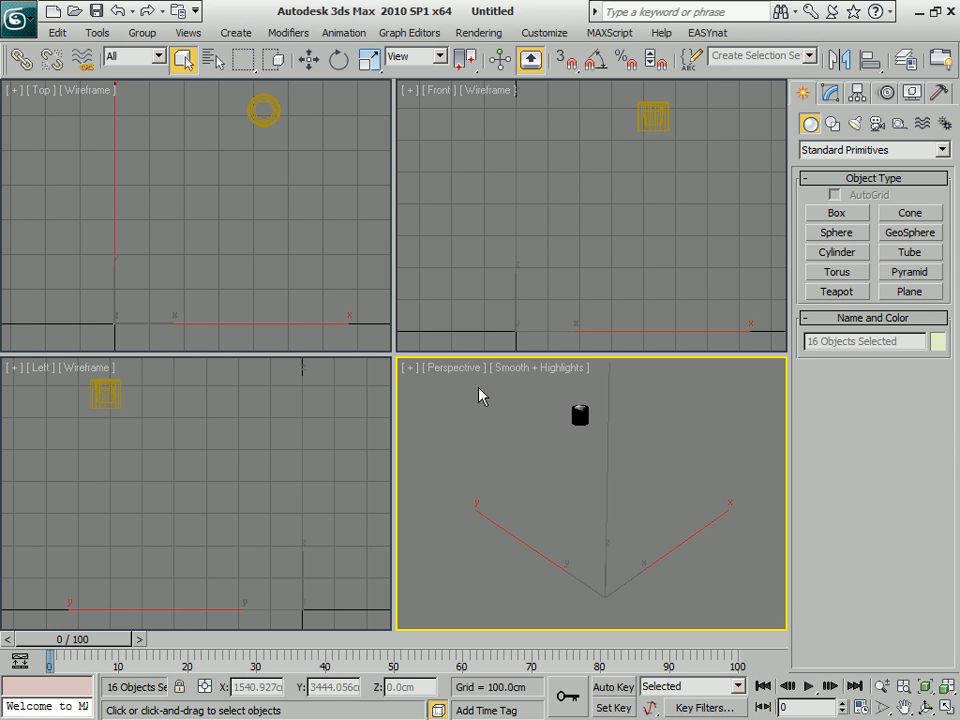
In Preferences > Files, reduce the Number of Autobak files from 10 to 3.
left_click(544, 32)
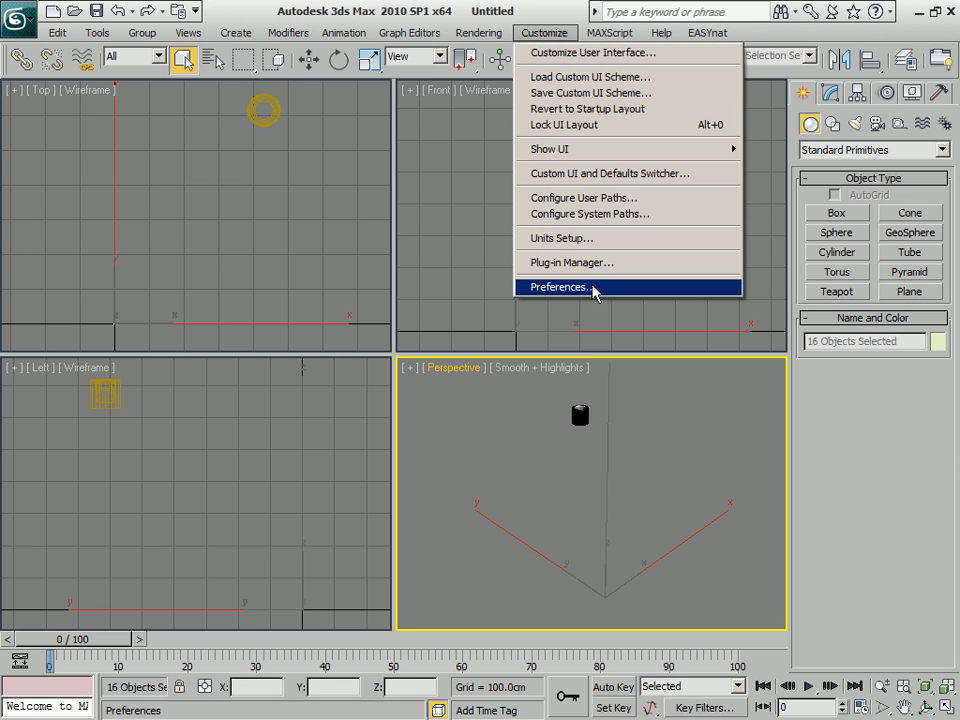
left_click(562, 288)
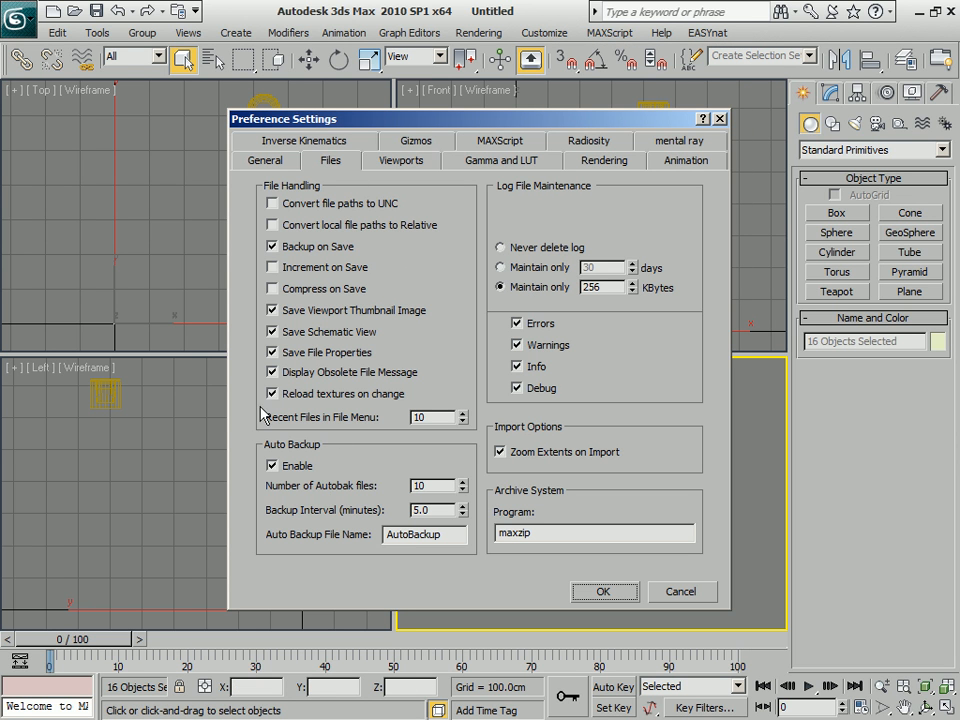
mouse_move(276, 502)
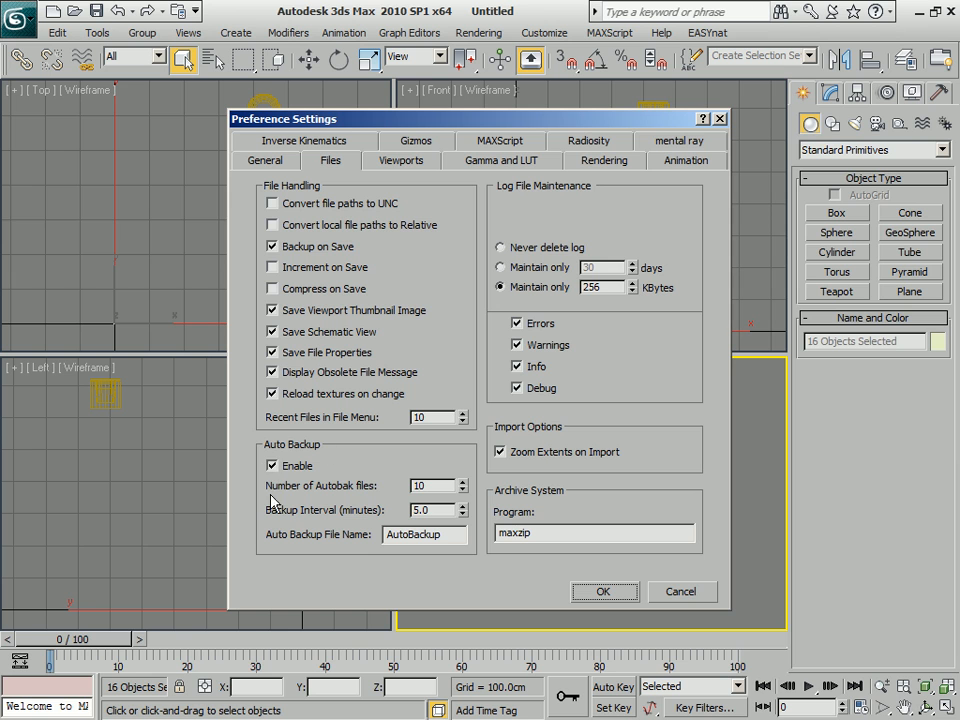
mouse_move(240, 504)
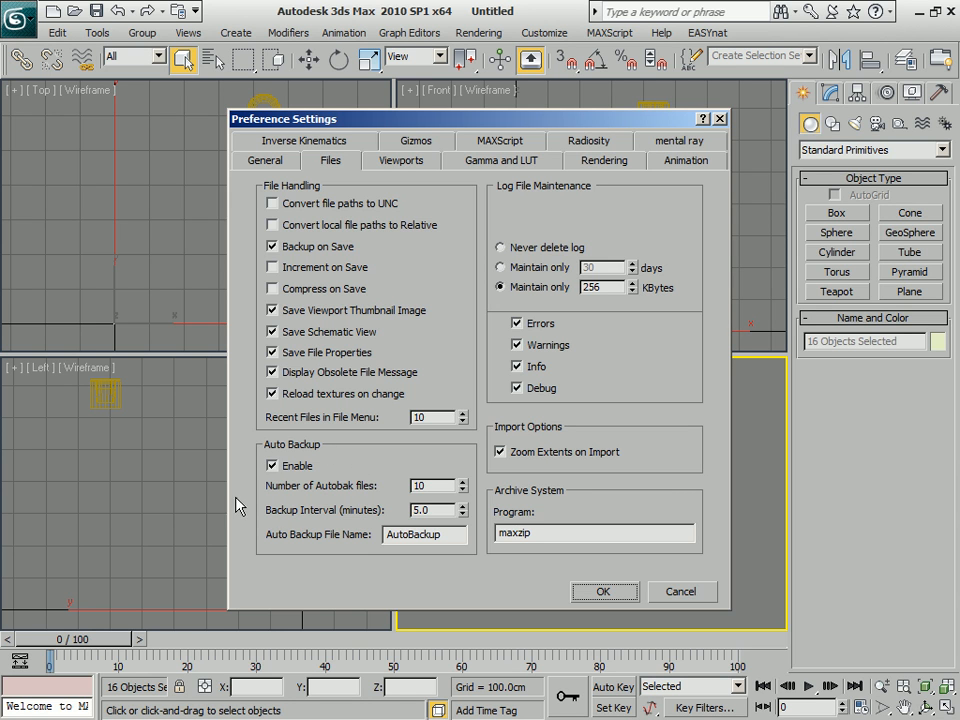
mouse_move(310, 420)
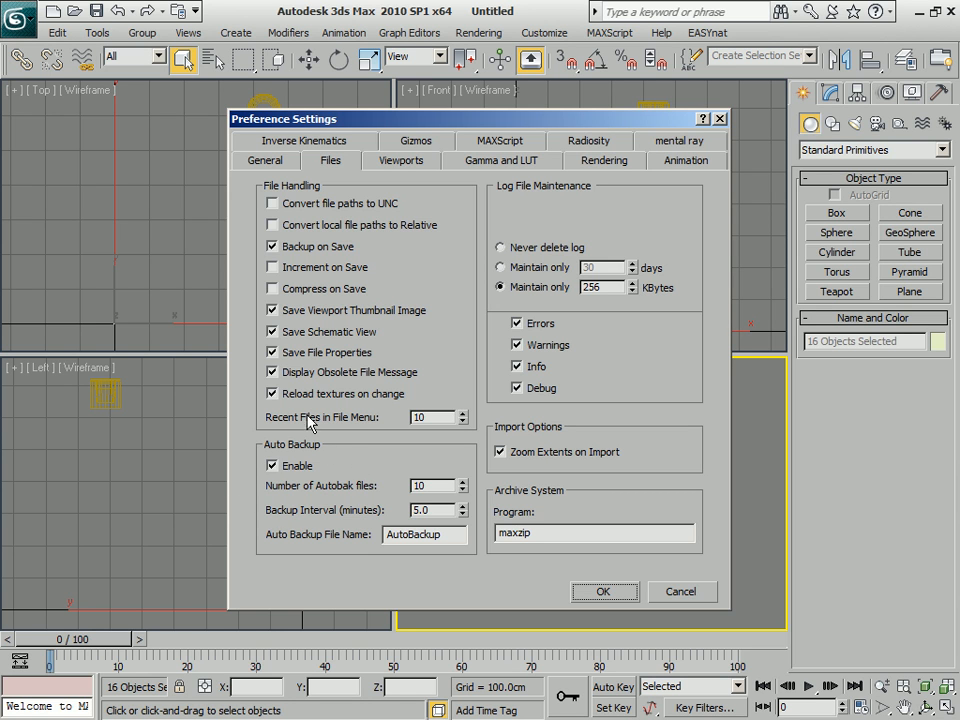
mouse_move(312, 548)
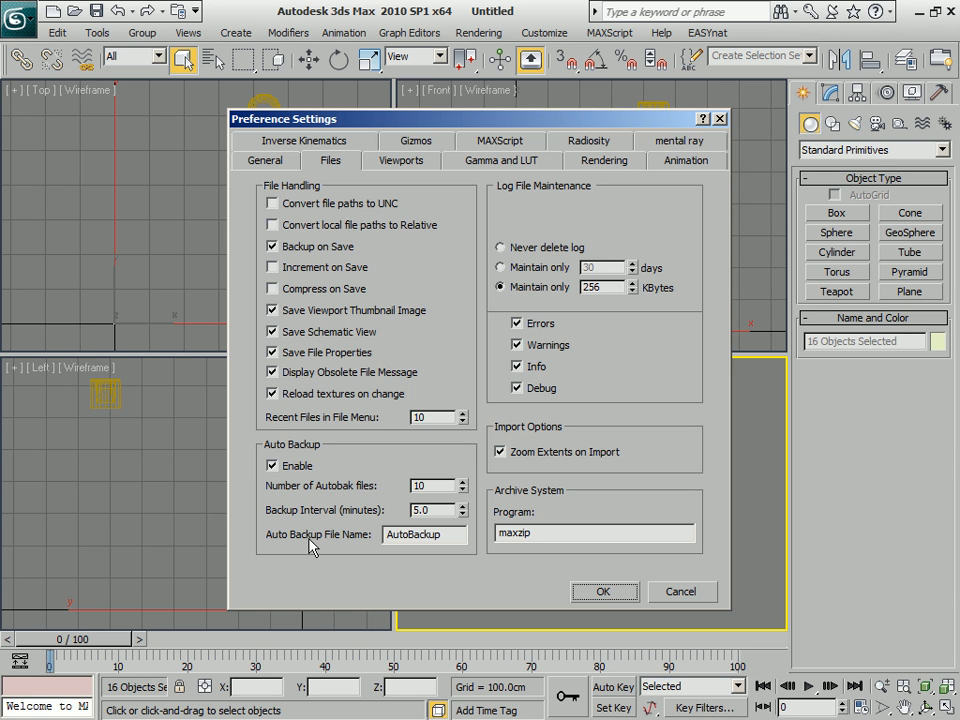
mouse_move(378, 224)
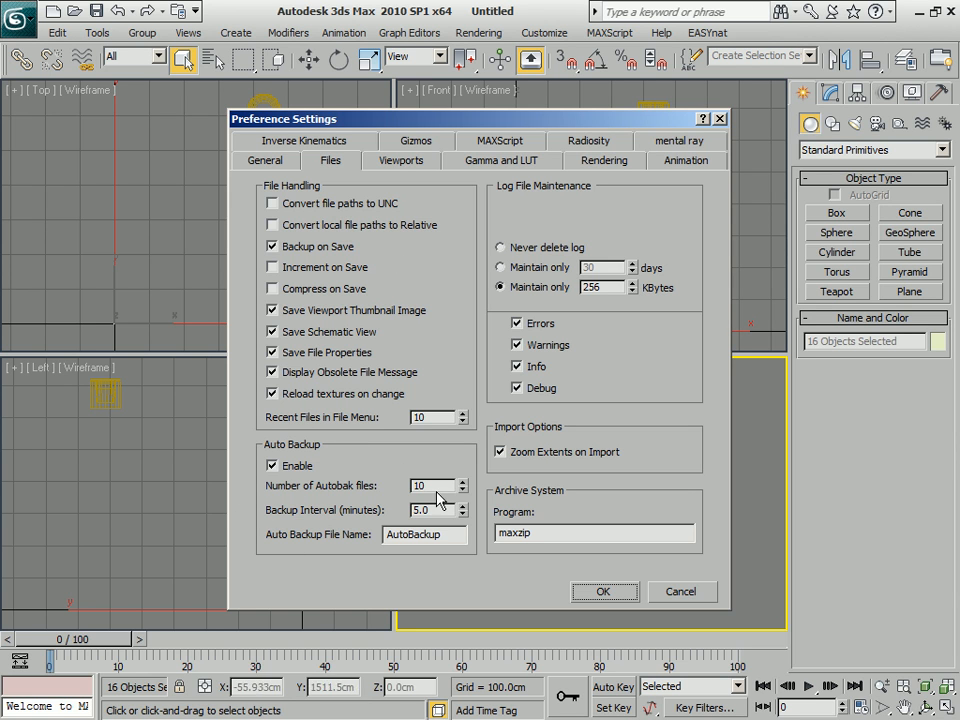
triple_click(420, 486)
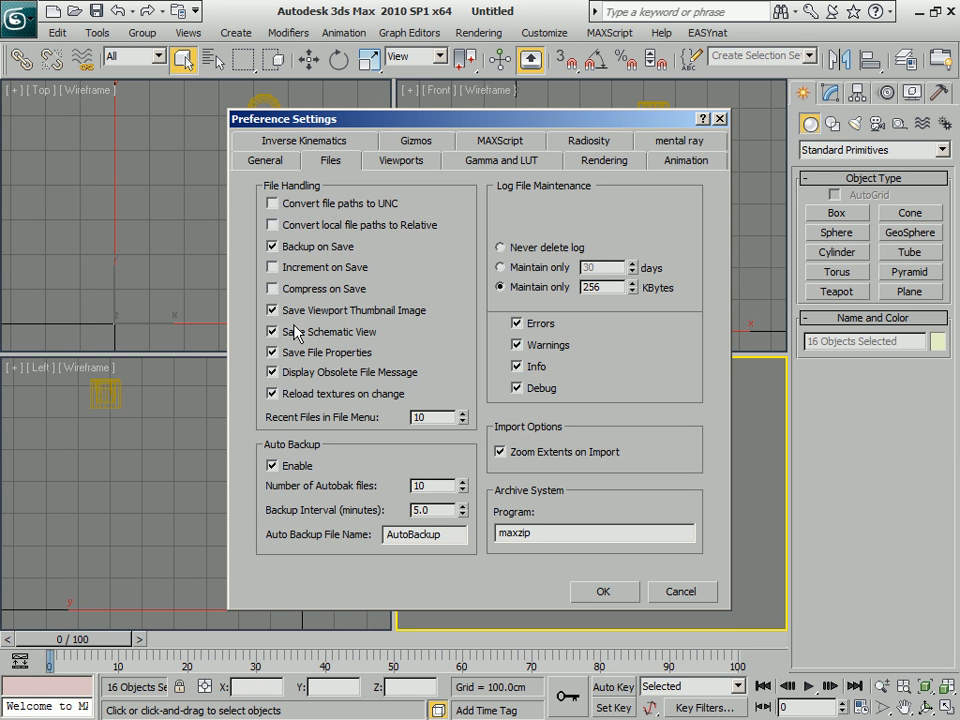
mouse_move(296, 344)
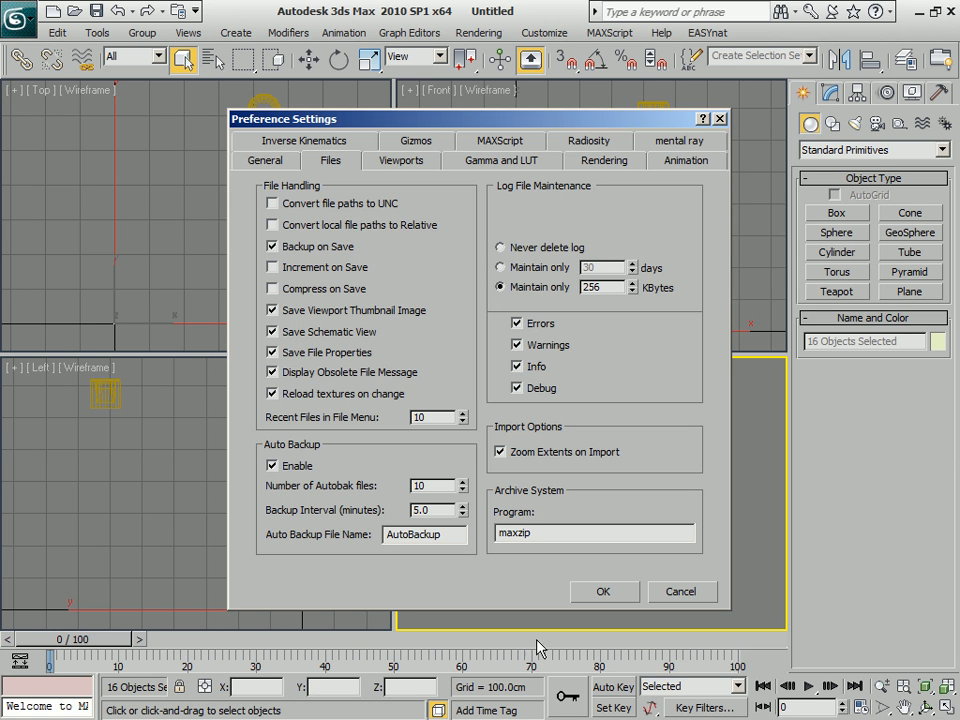
left_click(464, 488)
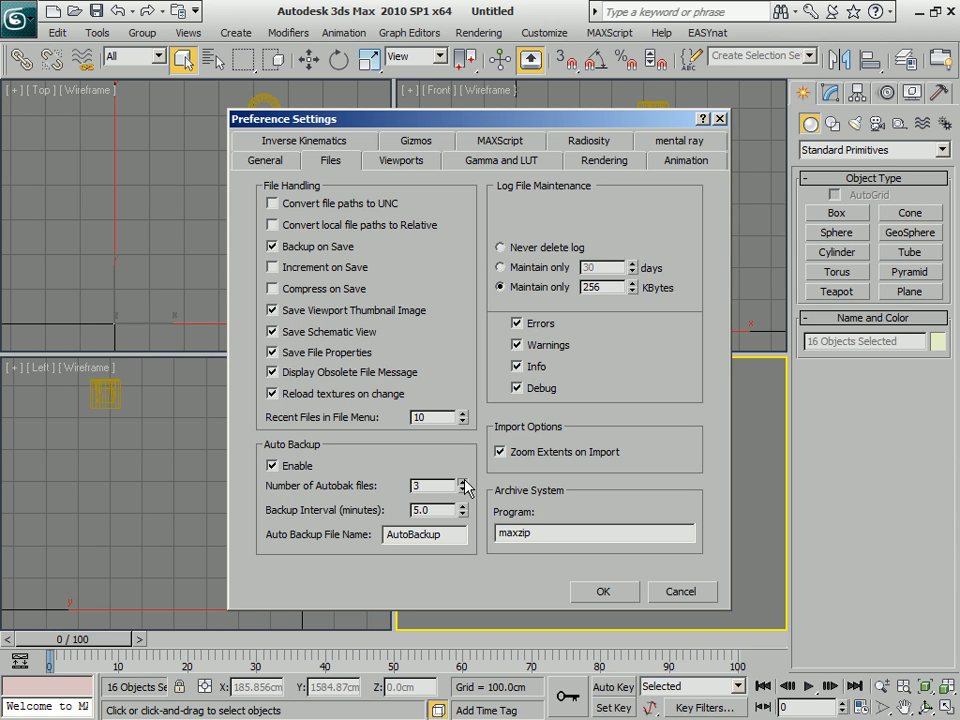
triple_click(430, 510)
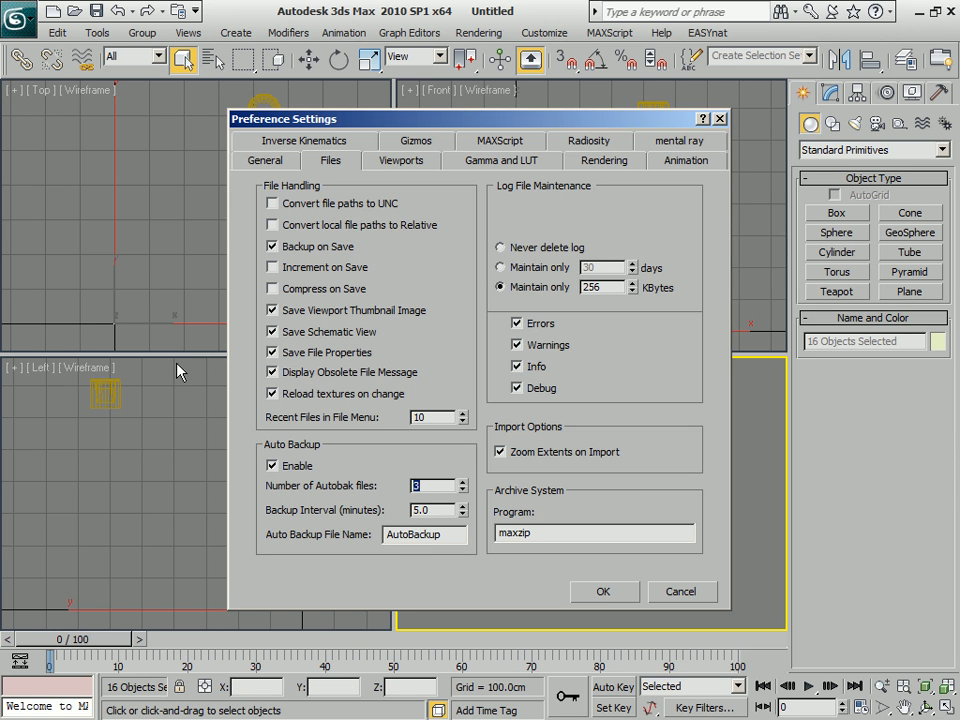
mouse_move(372, 524)
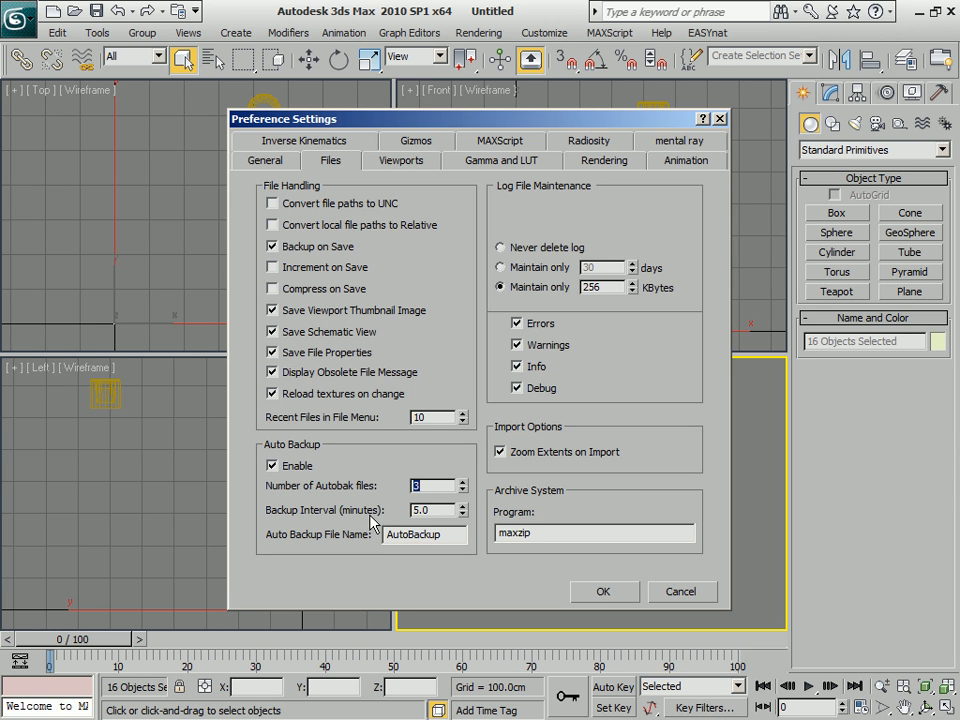
Edit the auto-backup Backup Interval value.
triple_click(430, 510)
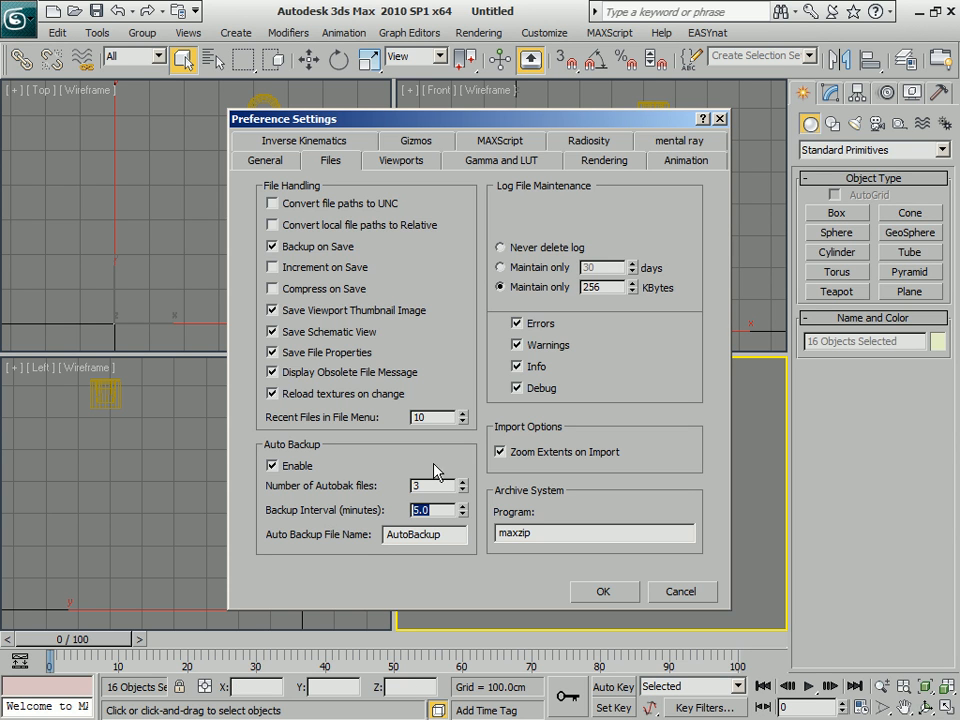
mouse_move(316, 512)
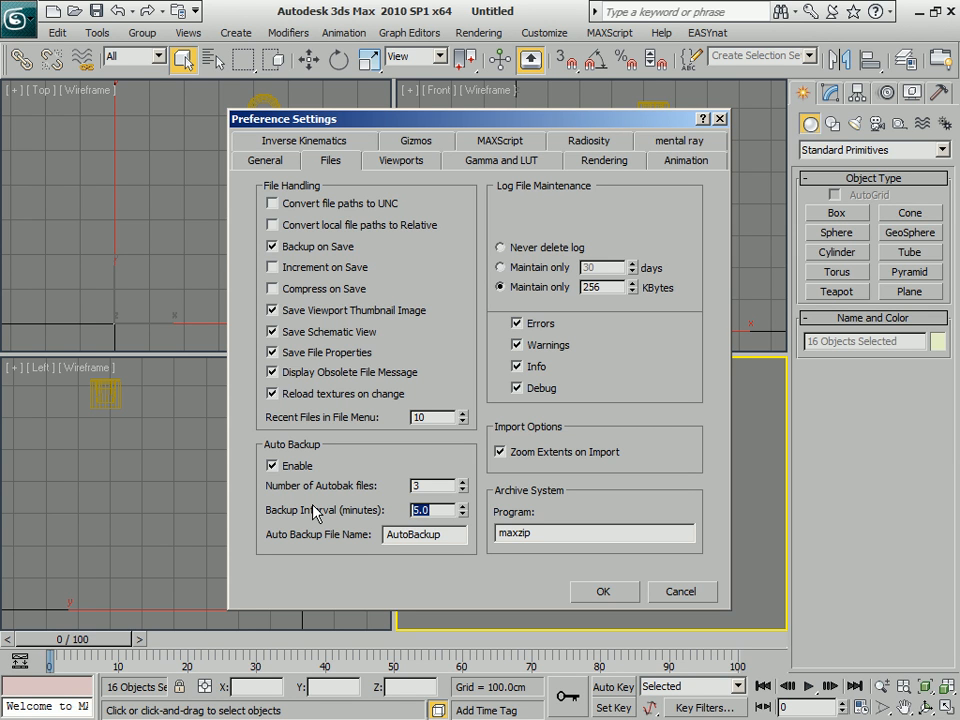
triple_click(424, 532)
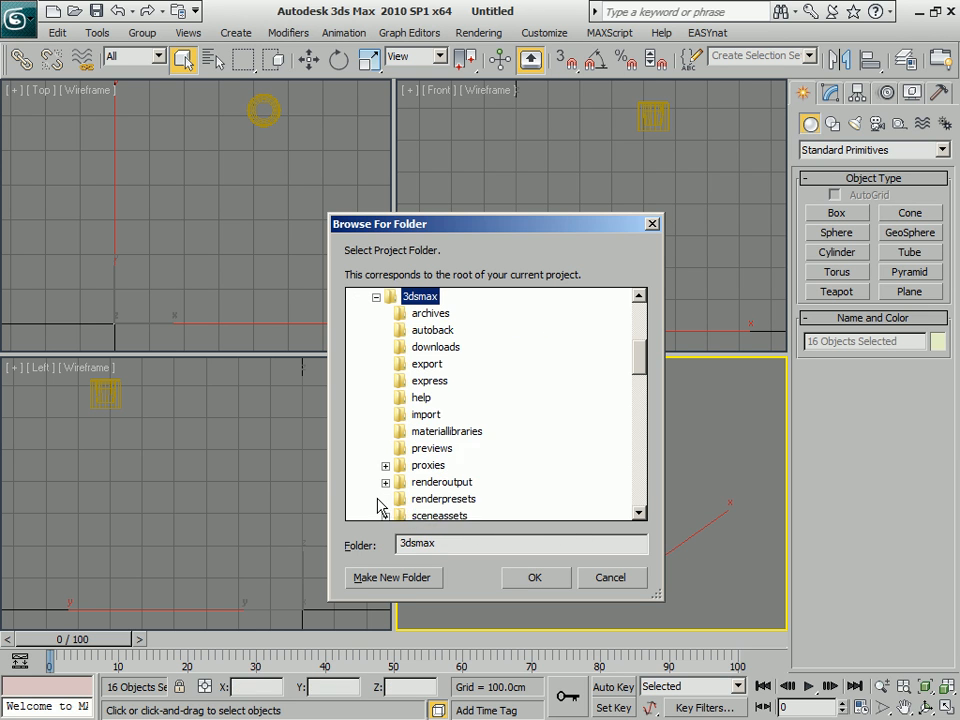
Choose the 3dsmax autoback folder as the project folder.
left_click(432, 330)
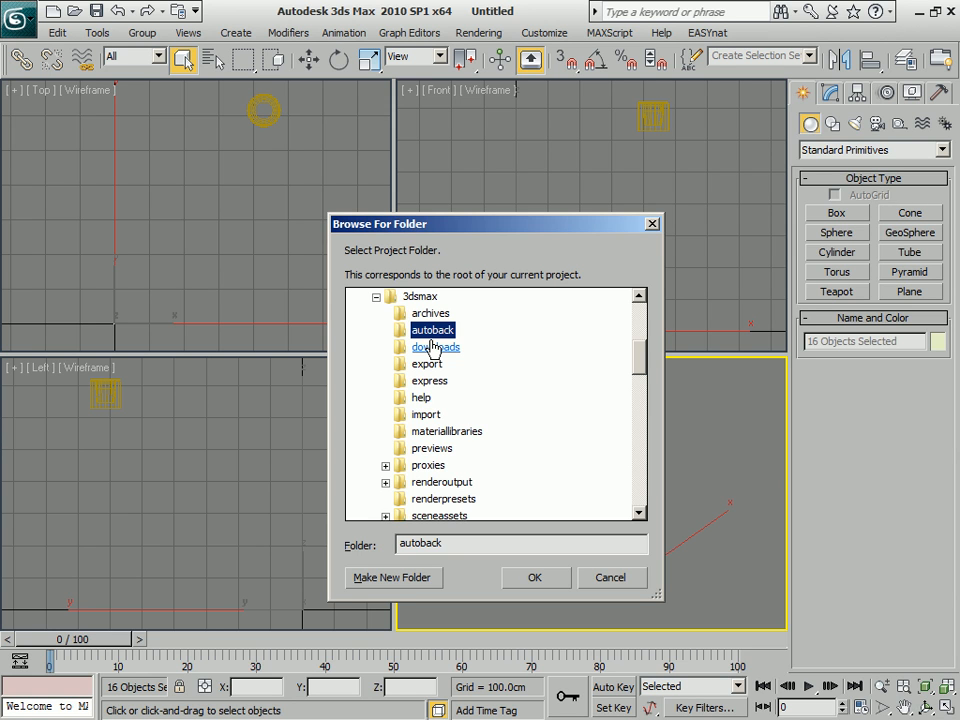
left_click(536, 576)
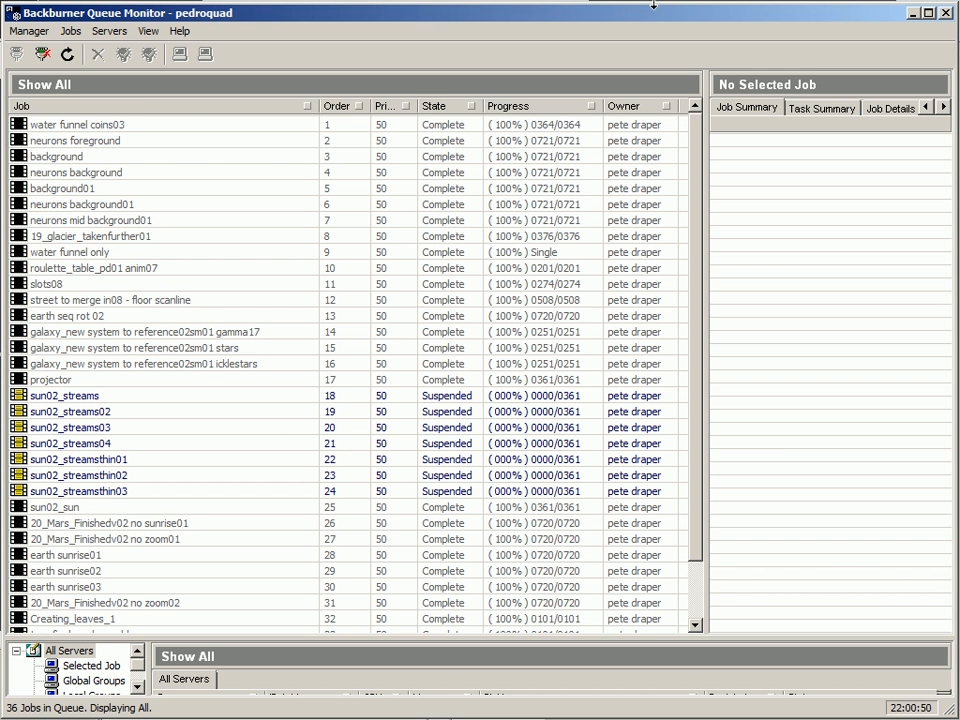
mouse_move(624, 216)
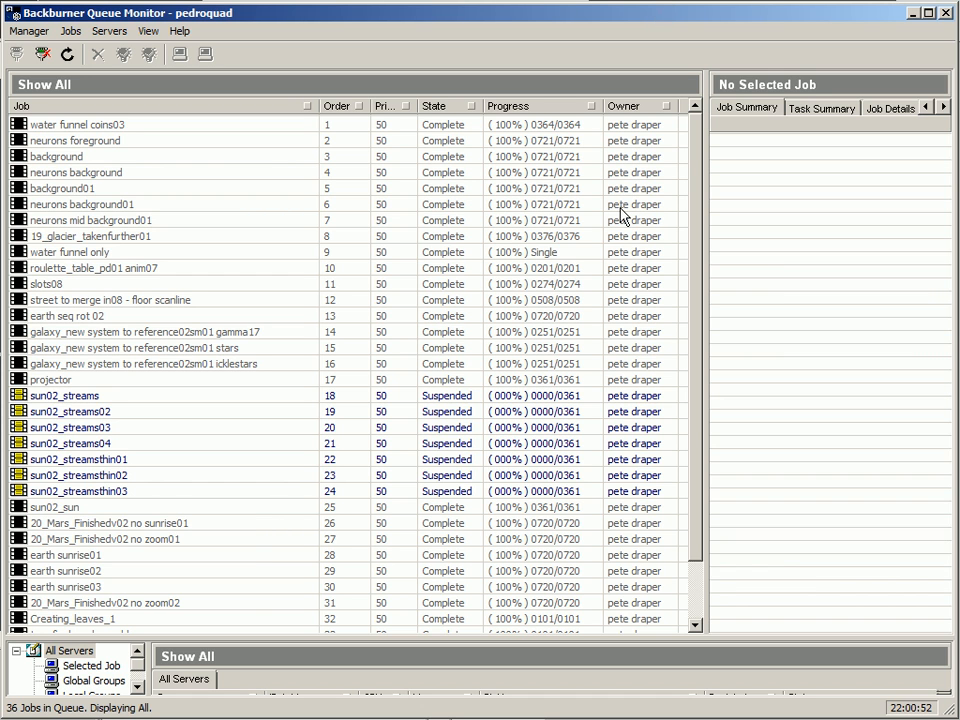
Scroll the Backburner job queue to show the sun02_sun job's summary.
scroll("down", 3)
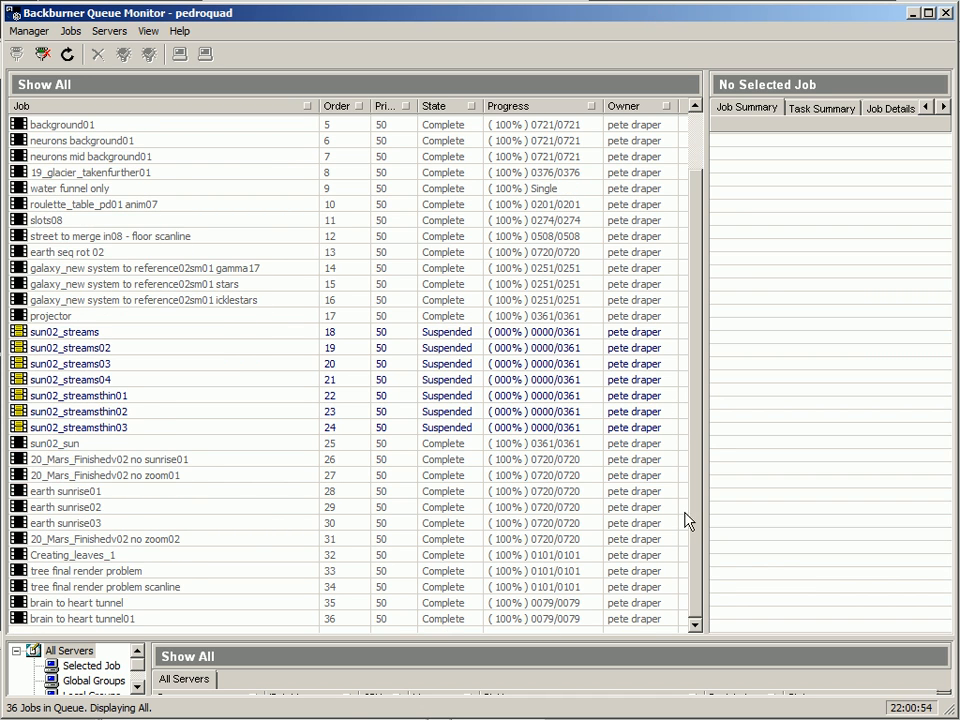
mouse_move(120, 460)
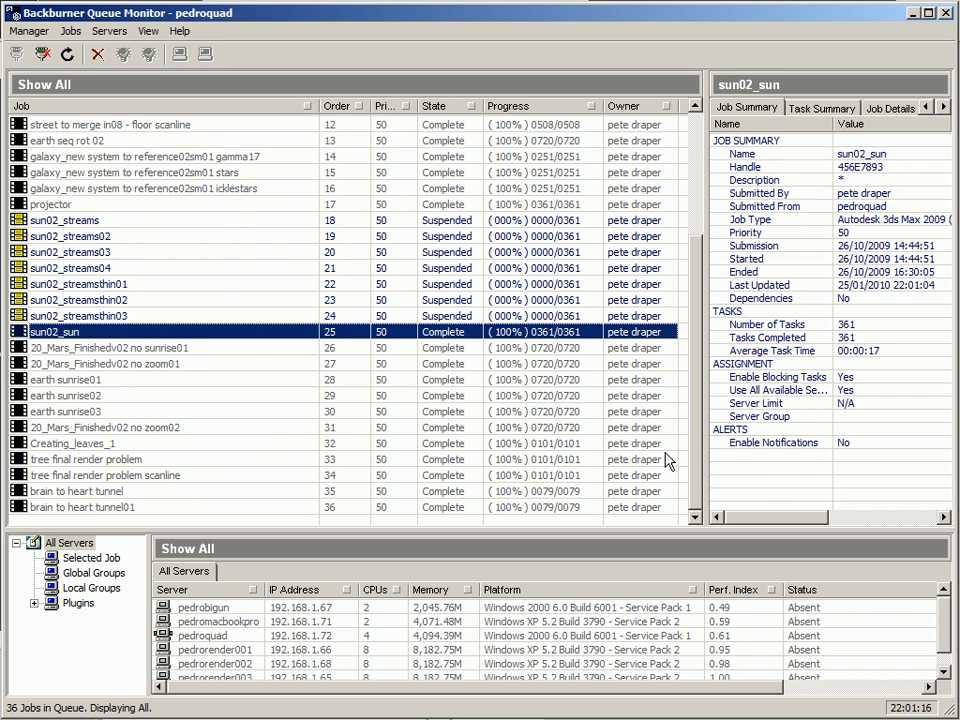
scroll("up", 3)
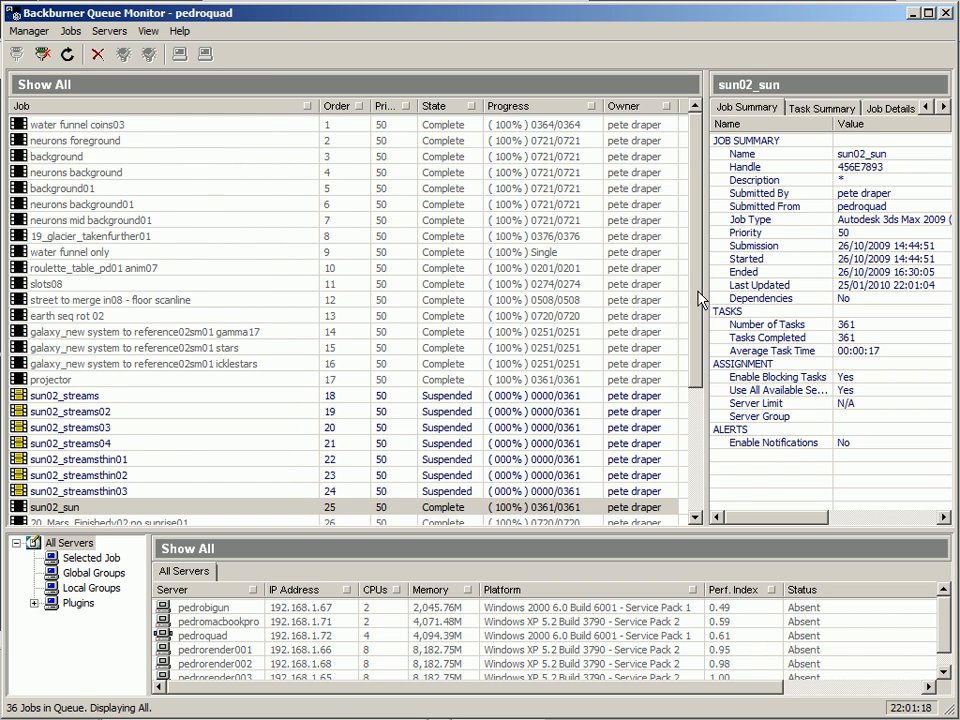
scroll("down", 3)
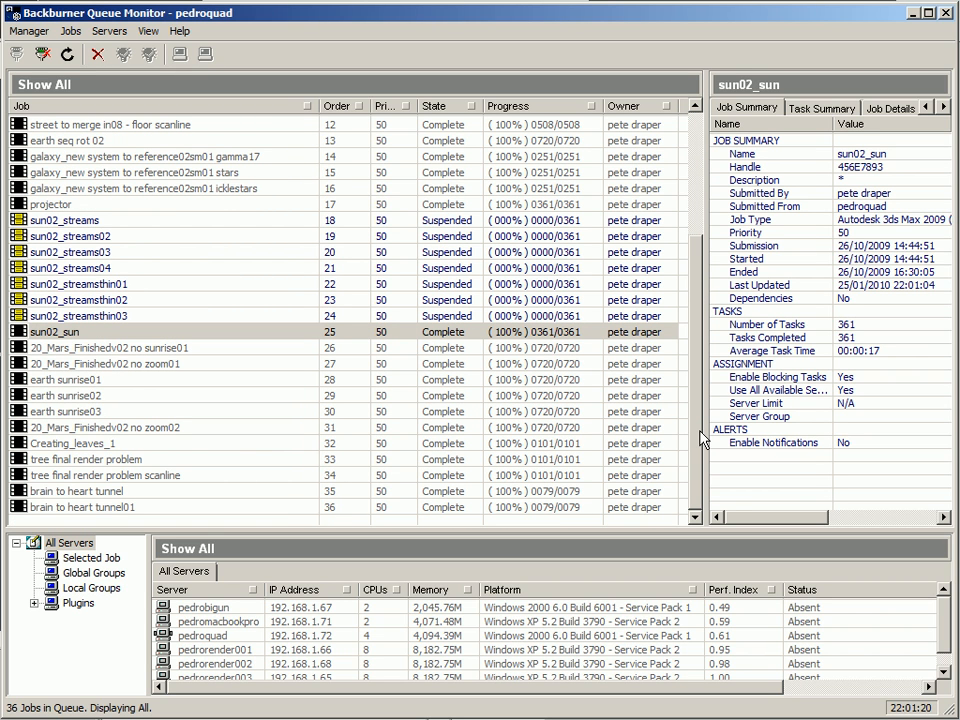
mouse_move(560, 16)
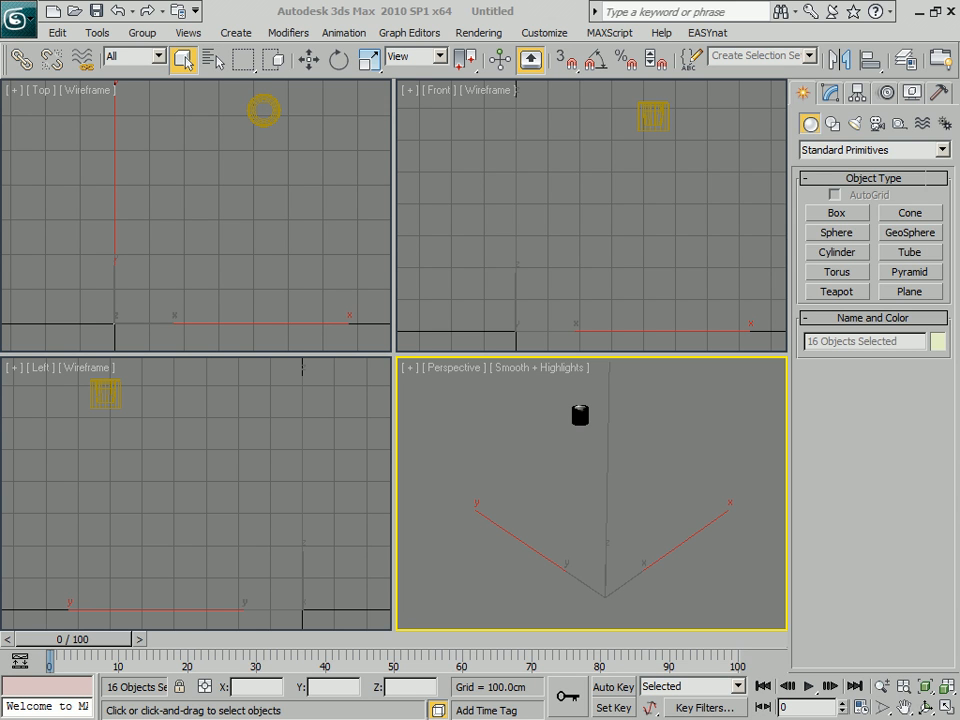
mouse_move(420, 192)
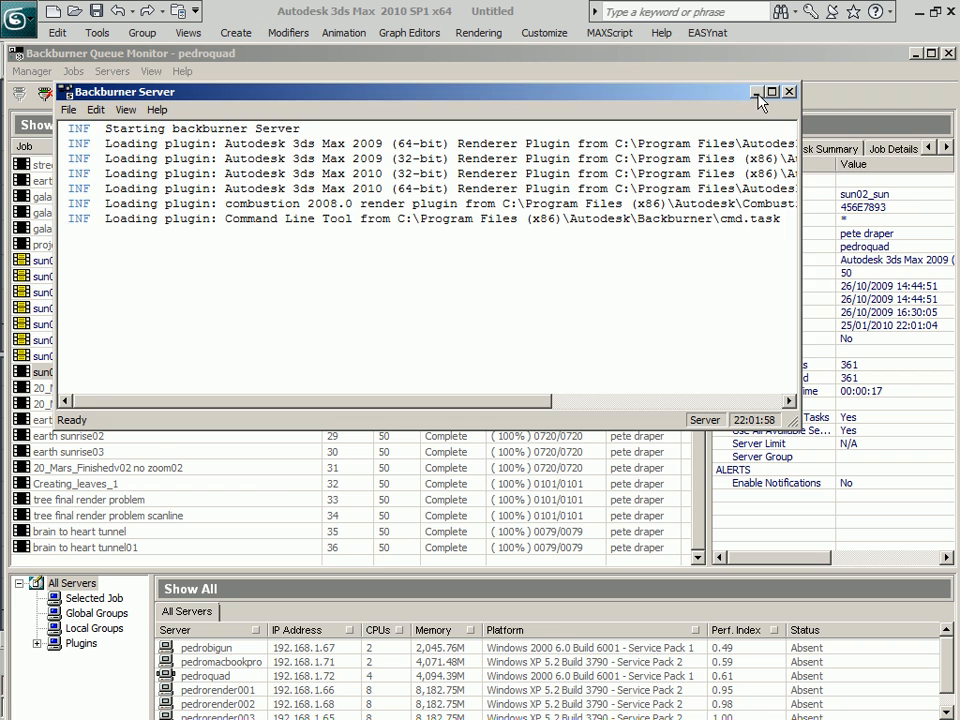
left_click(788, 92)
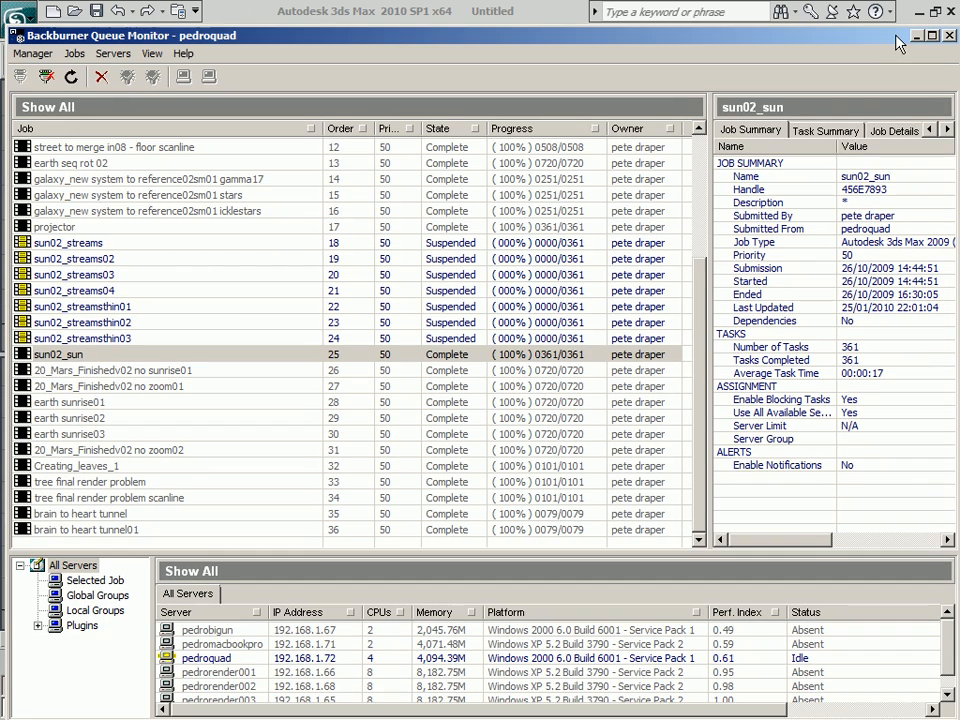
View the summaries of the tree final render problem and brain to heart tunnel01 jobs.
left_click(90, 480)
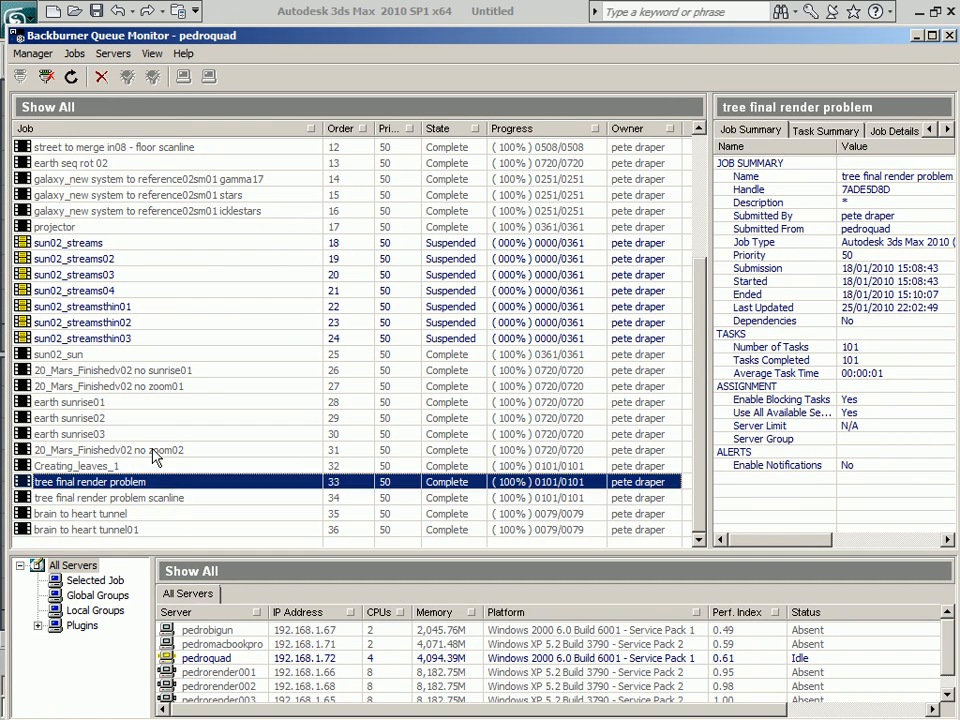
left_click(84, 322)
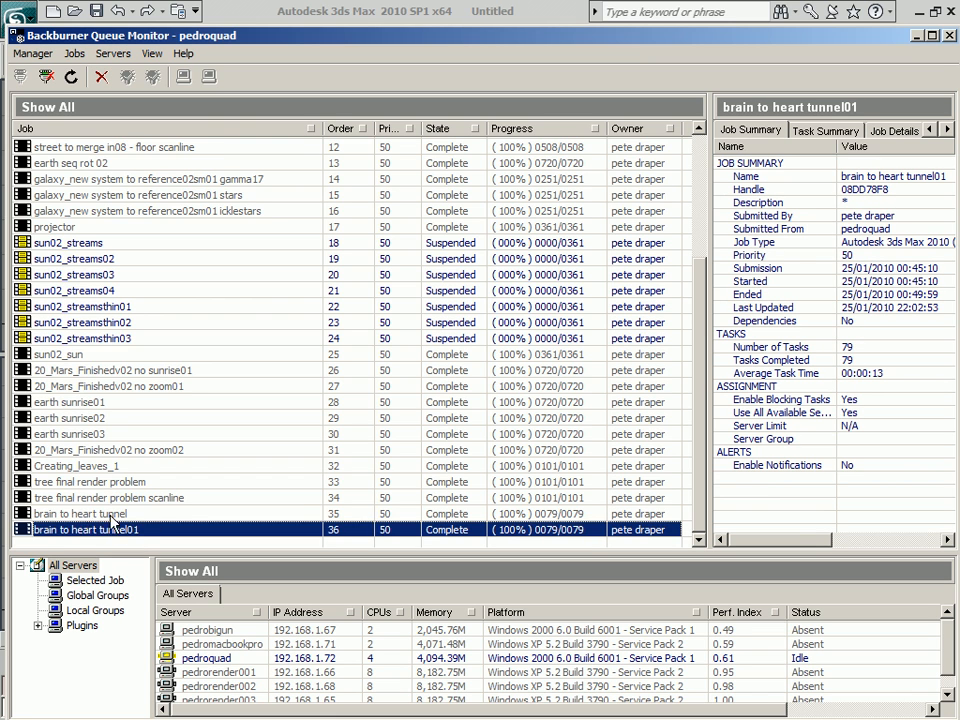
mouse_move(40, 544)
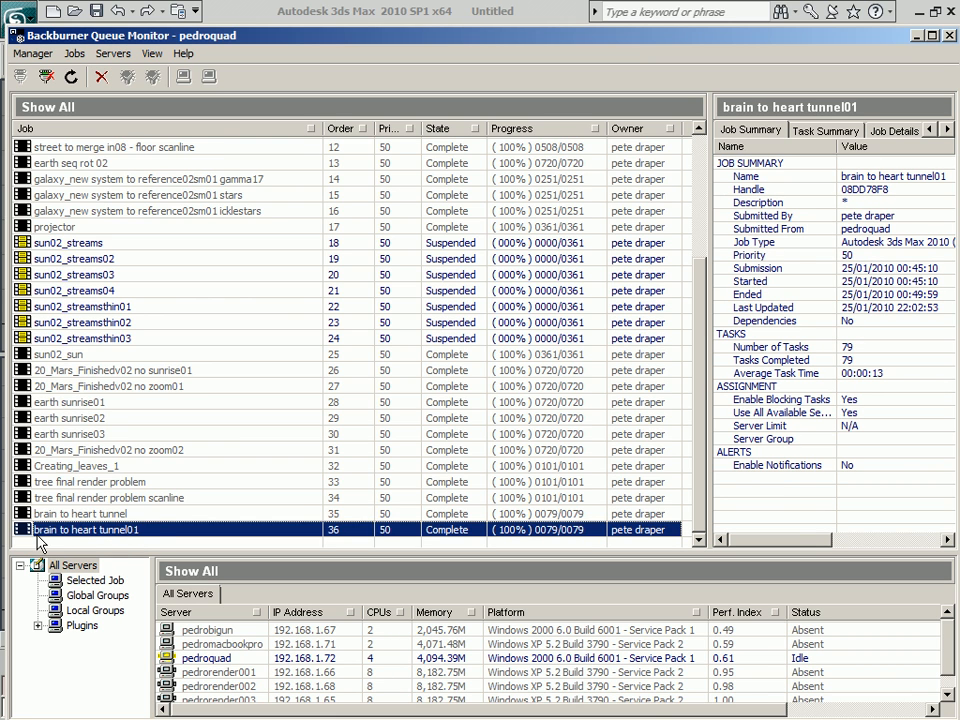
mouse_move(156, 540)
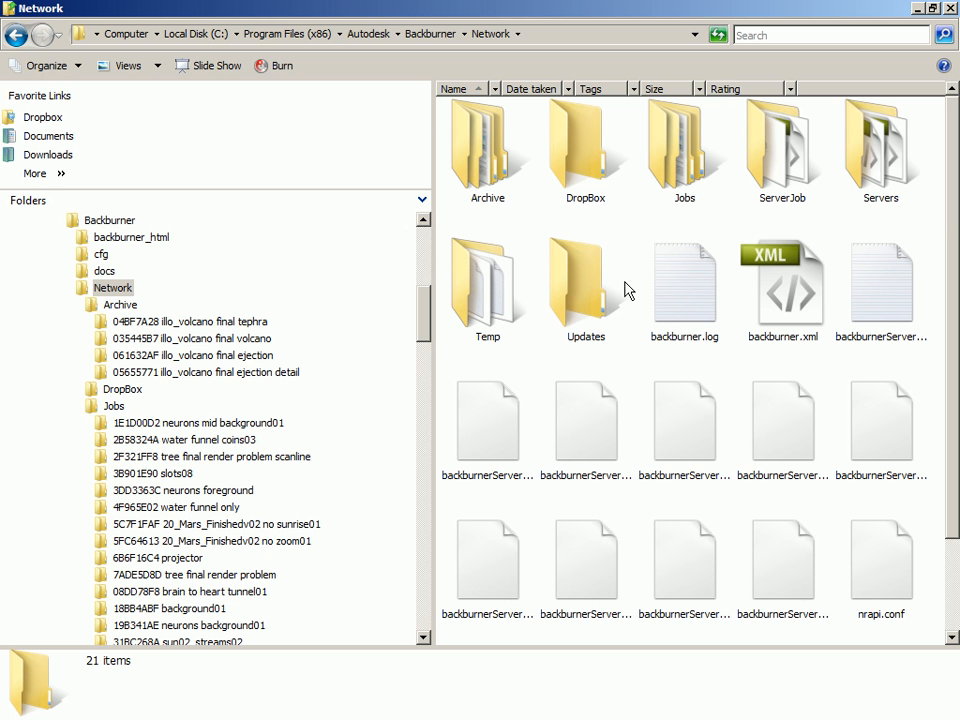
mouse_move(536, 36)
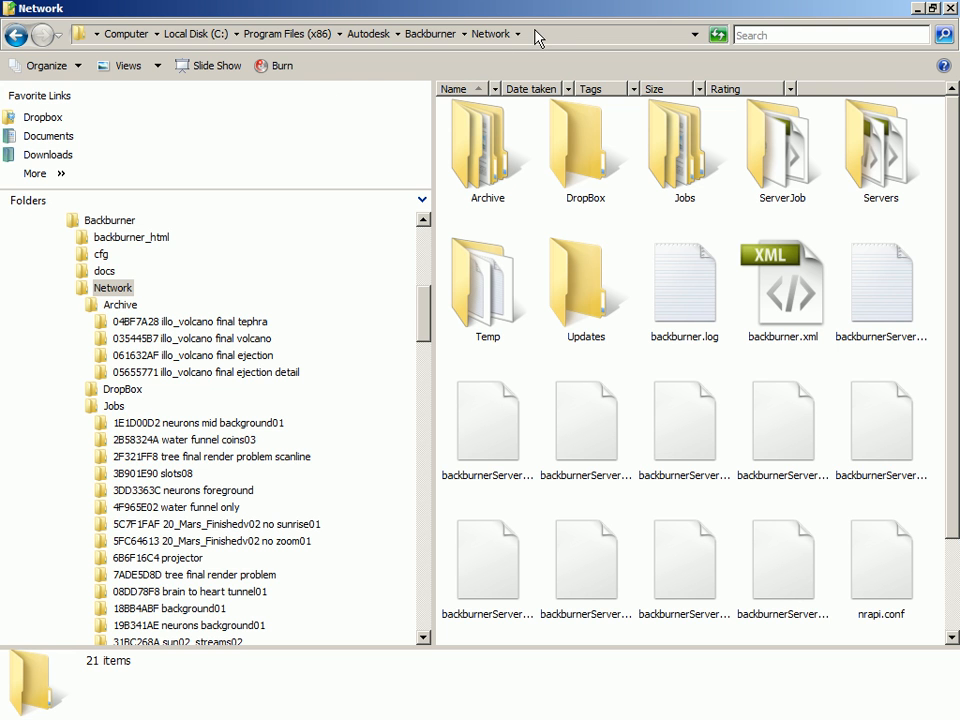
mouse_move(428, 318)
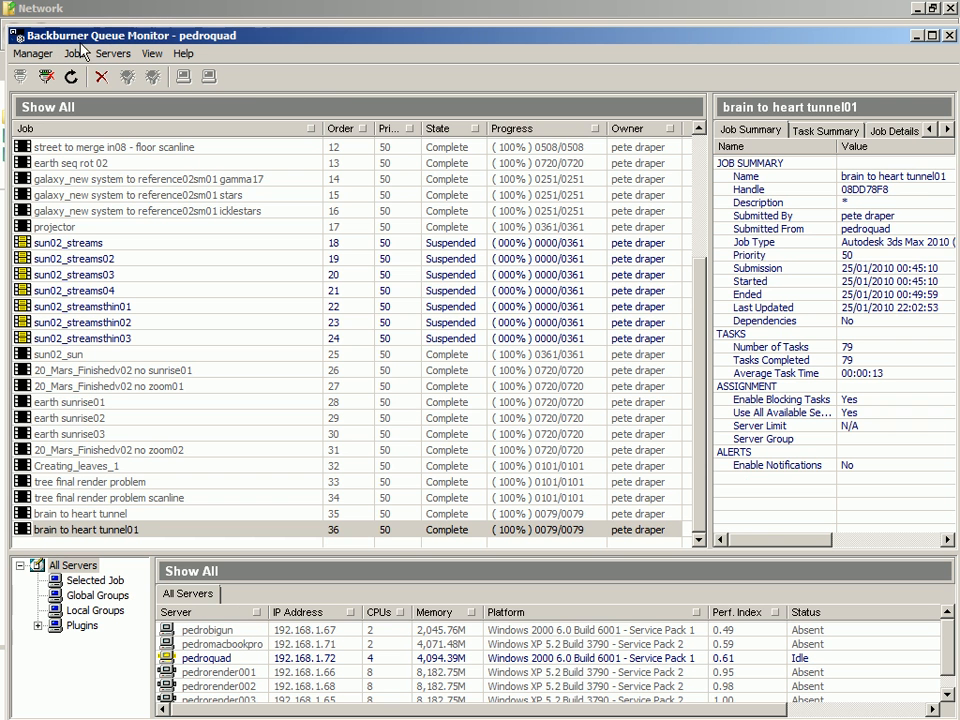
Archive the selected galaxy_new system jobs out of the queue.
left_click(150, 180)
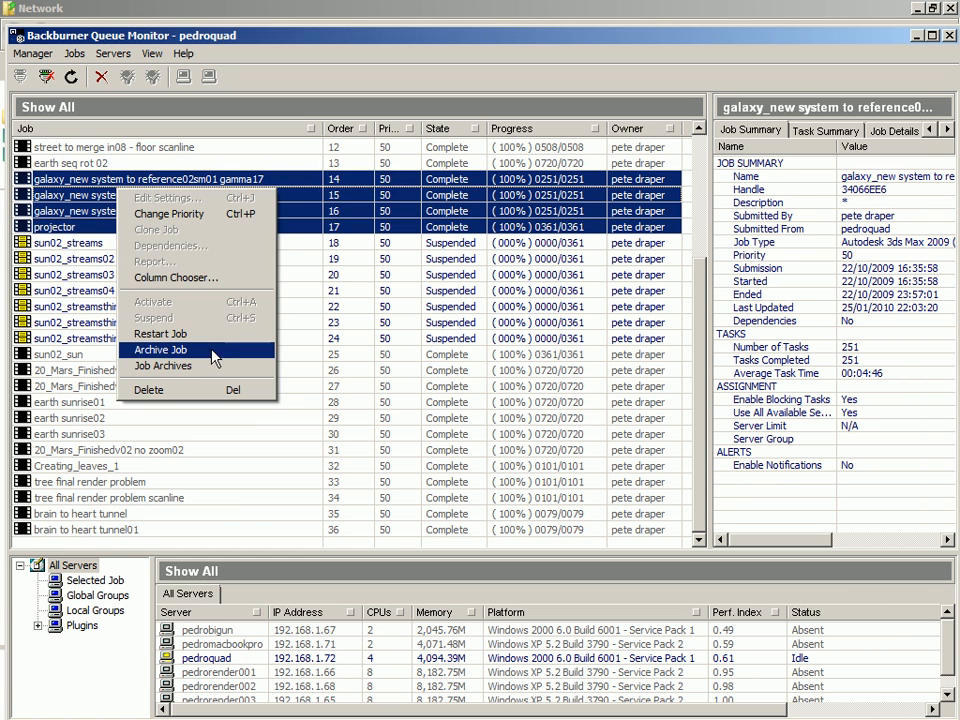
left_click(162, 348)
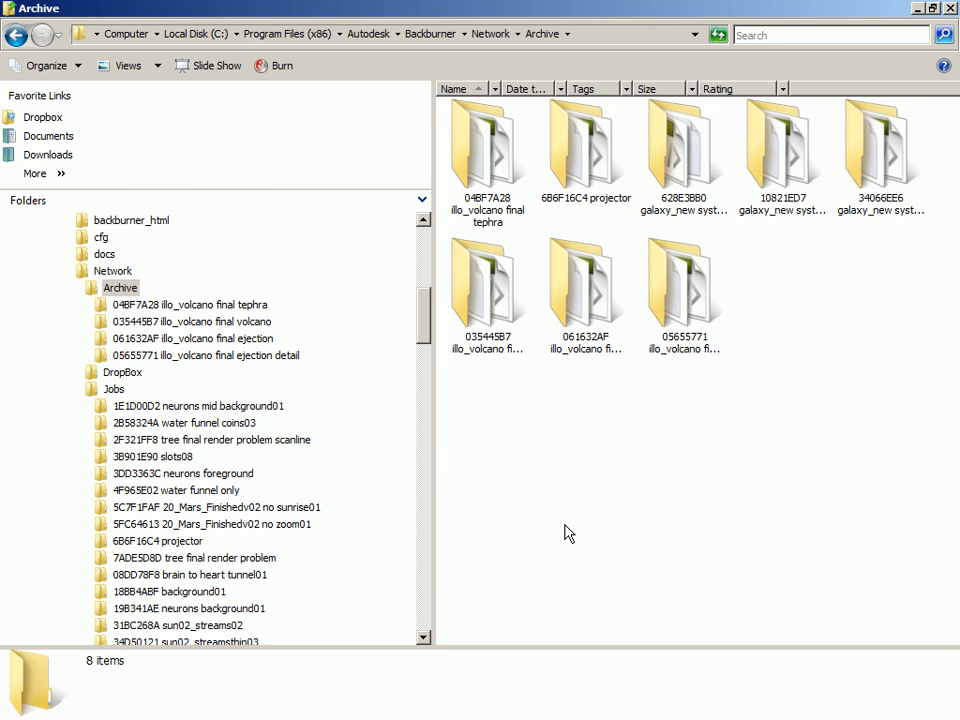
Open the Jobs folder and sort its job folders by date modified.
left_click(112, 270)
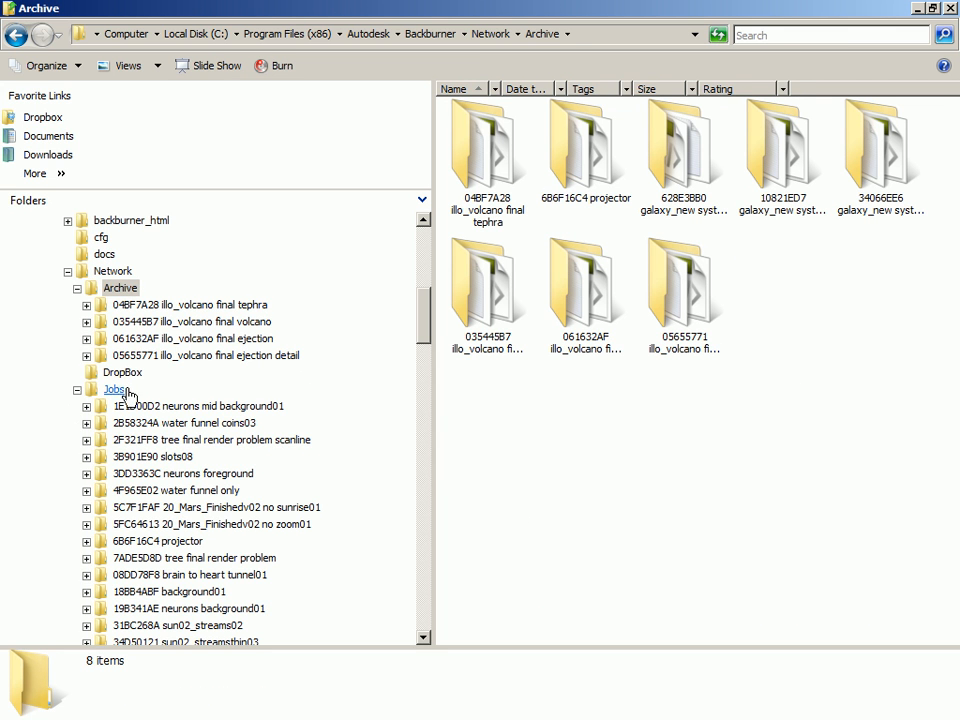
left_click(116, 388)
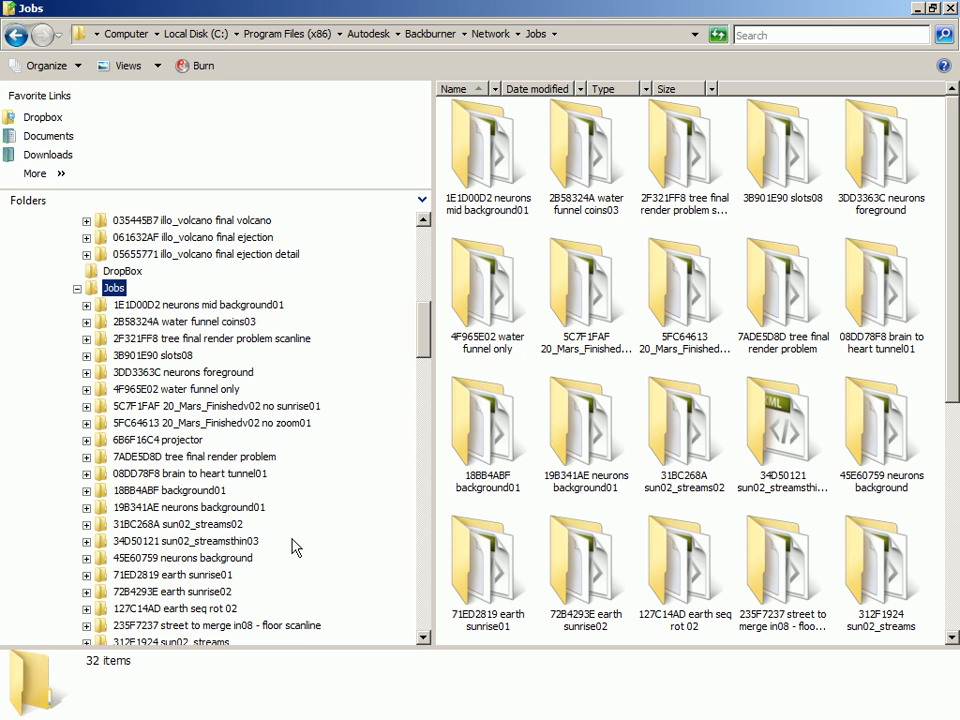
scroll("down", 3)
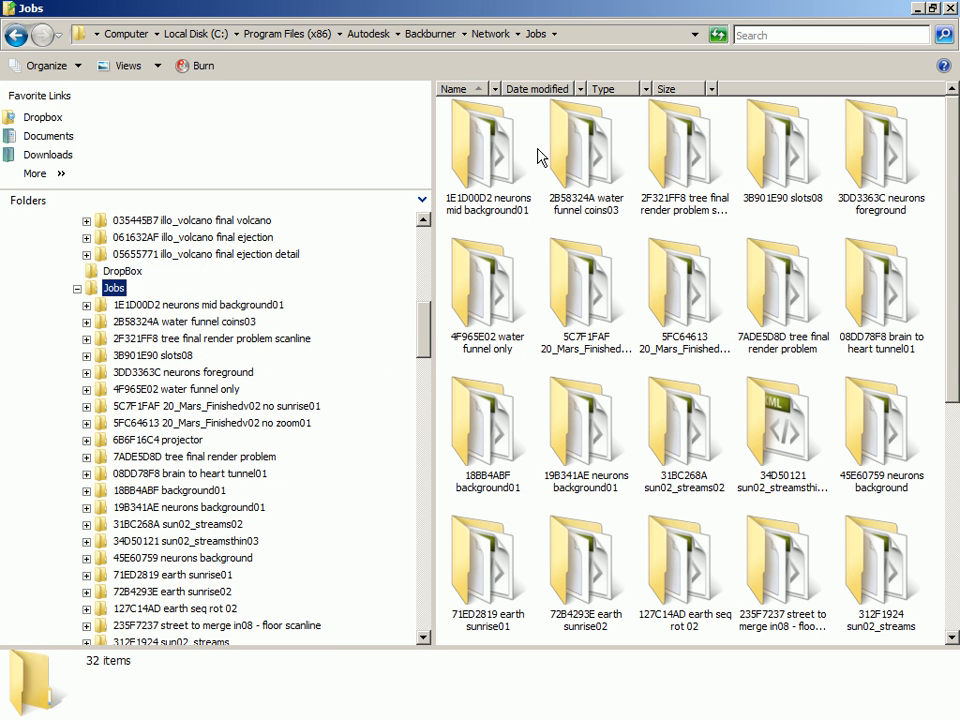
left_click(488, 144)
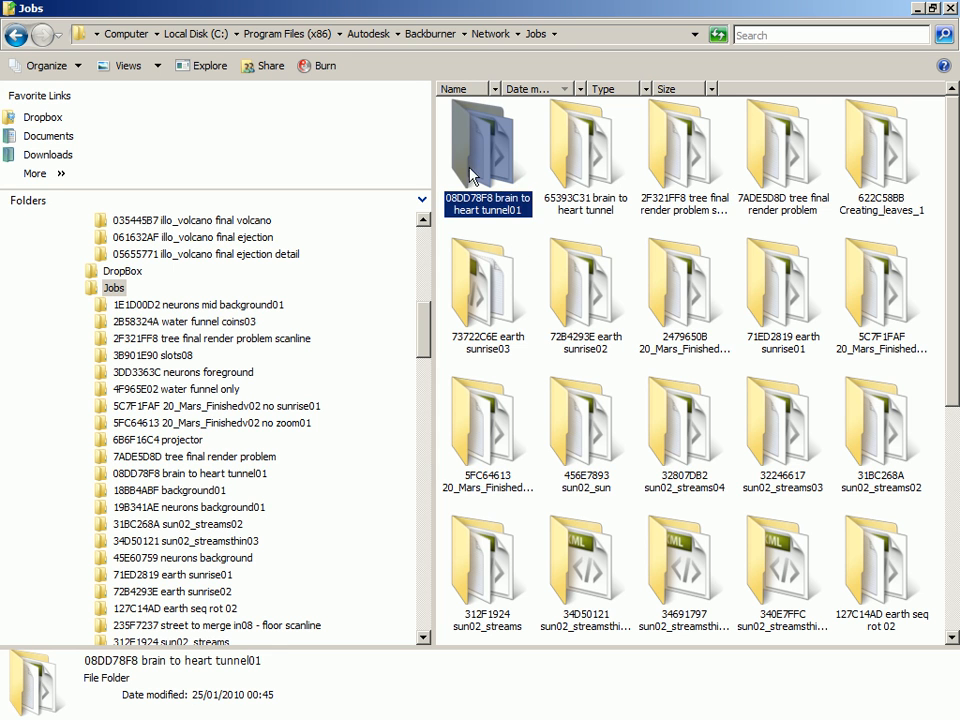
Open the brain to heart tunnel01 job folder and select its xml file.
double_click(488, 144)
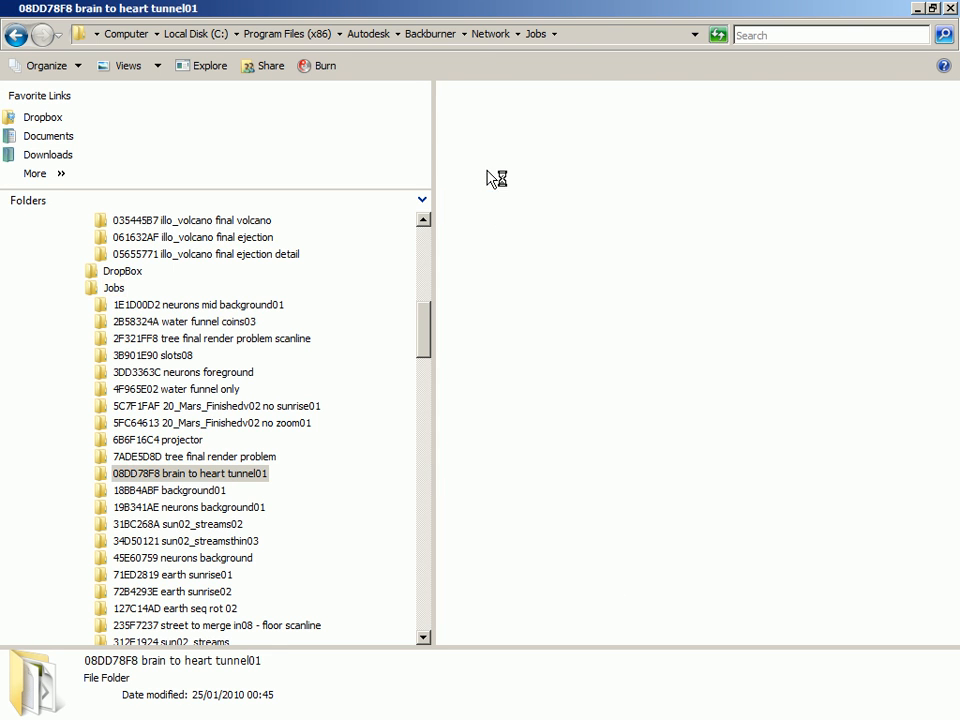
double_click(190, 472)
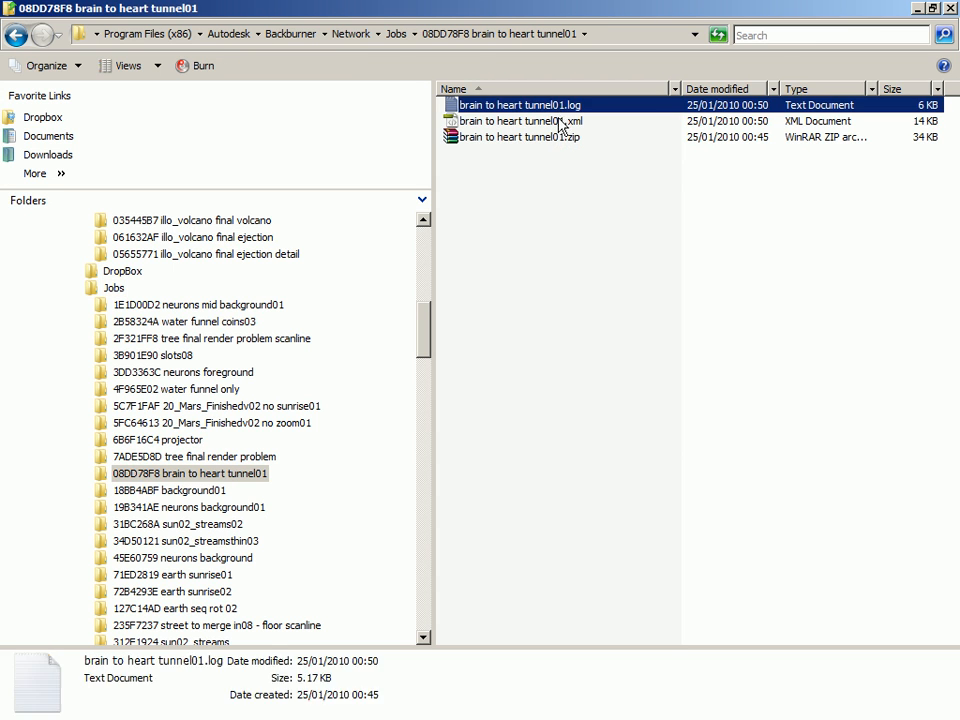
left_click(520, 120)
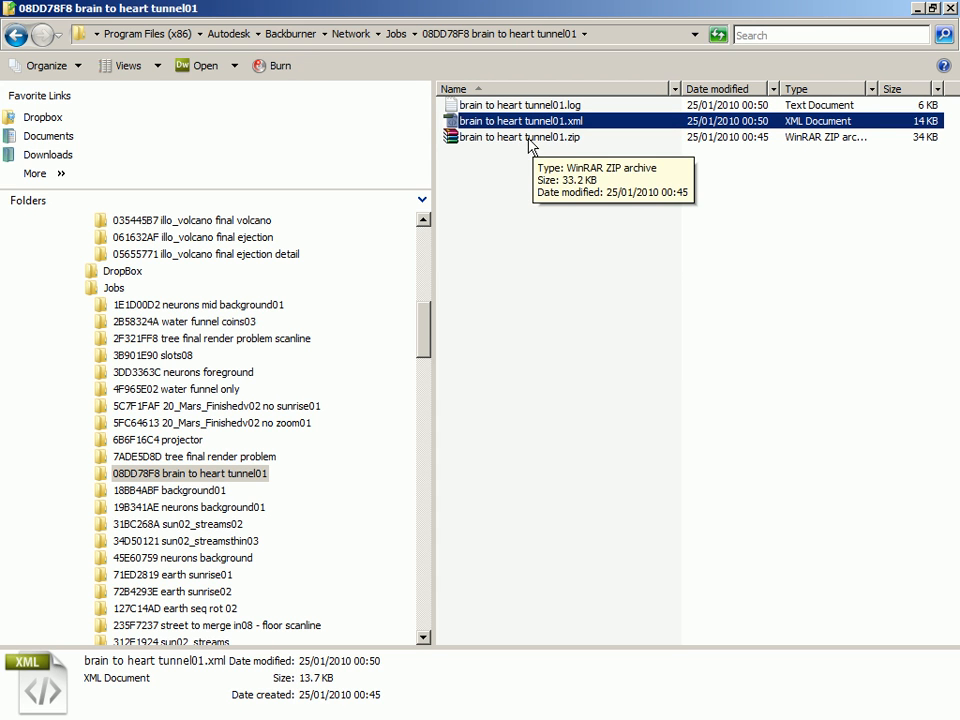
double_click(518, 136)
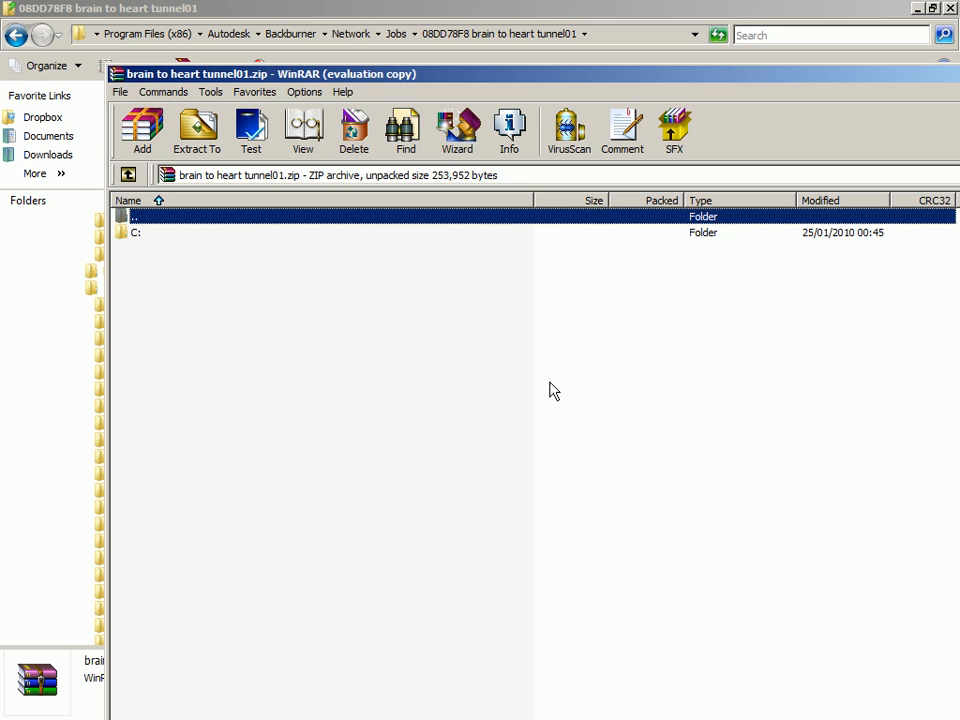
double_click(136, 232)
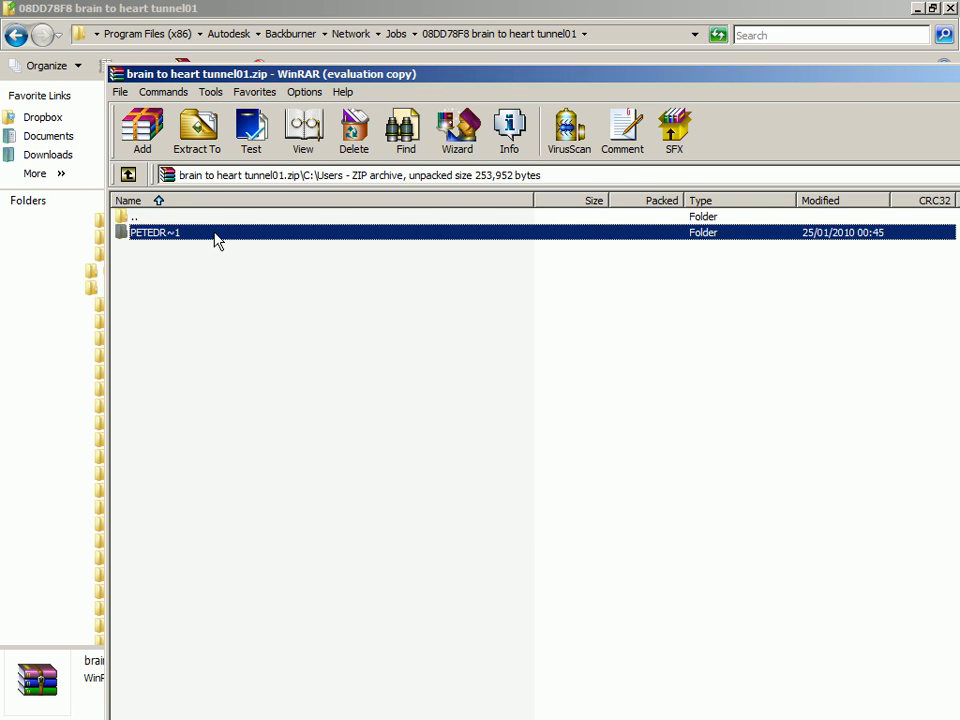
double_click(156, 232)
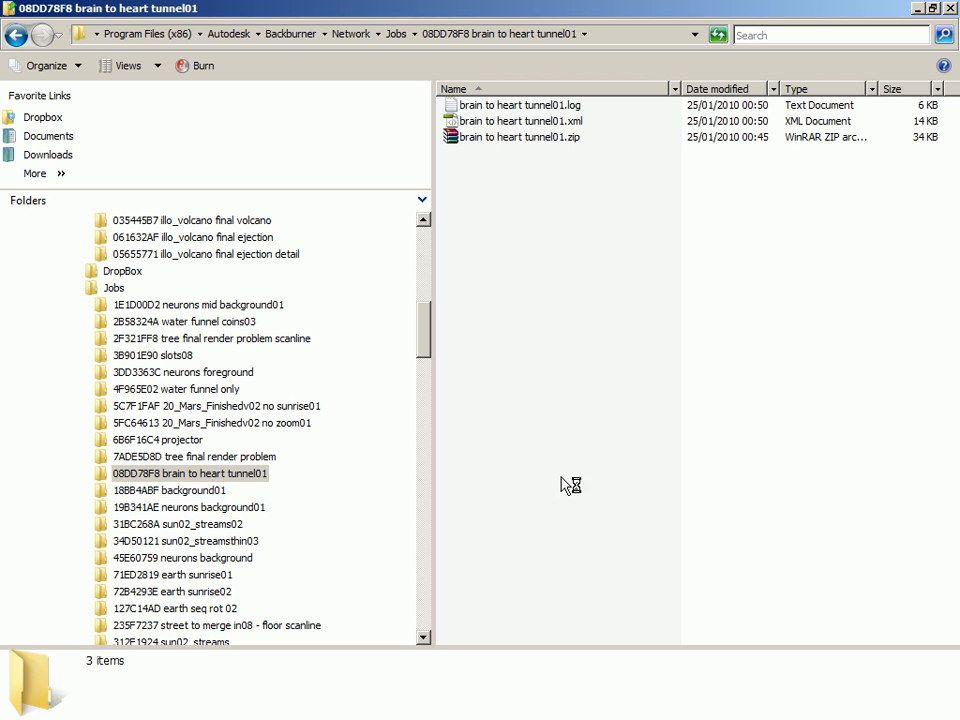
mouse_move(688, 494)
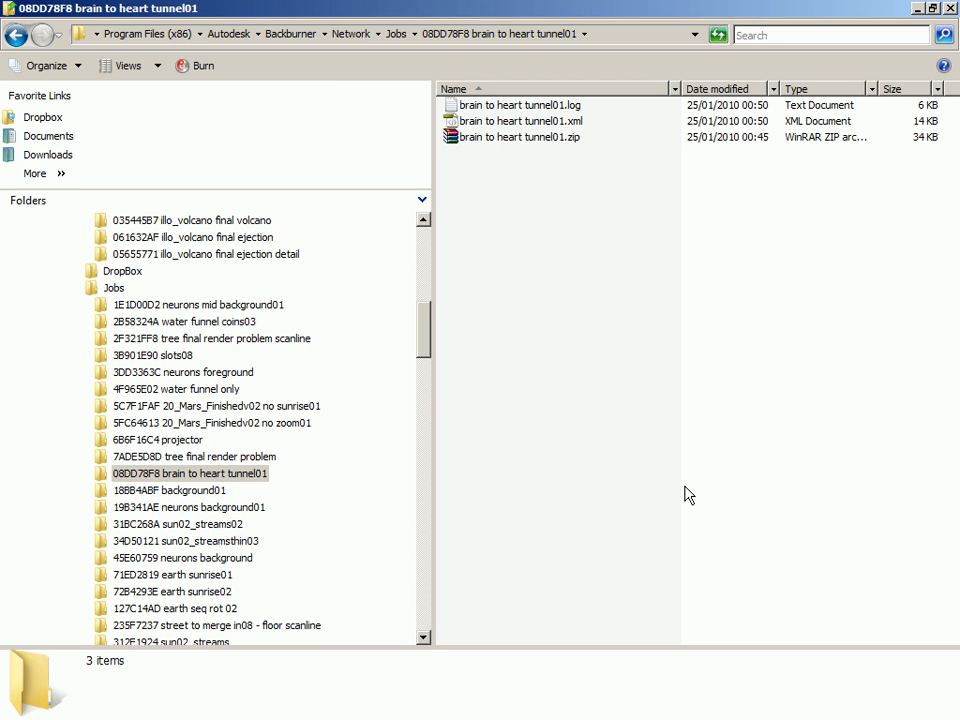